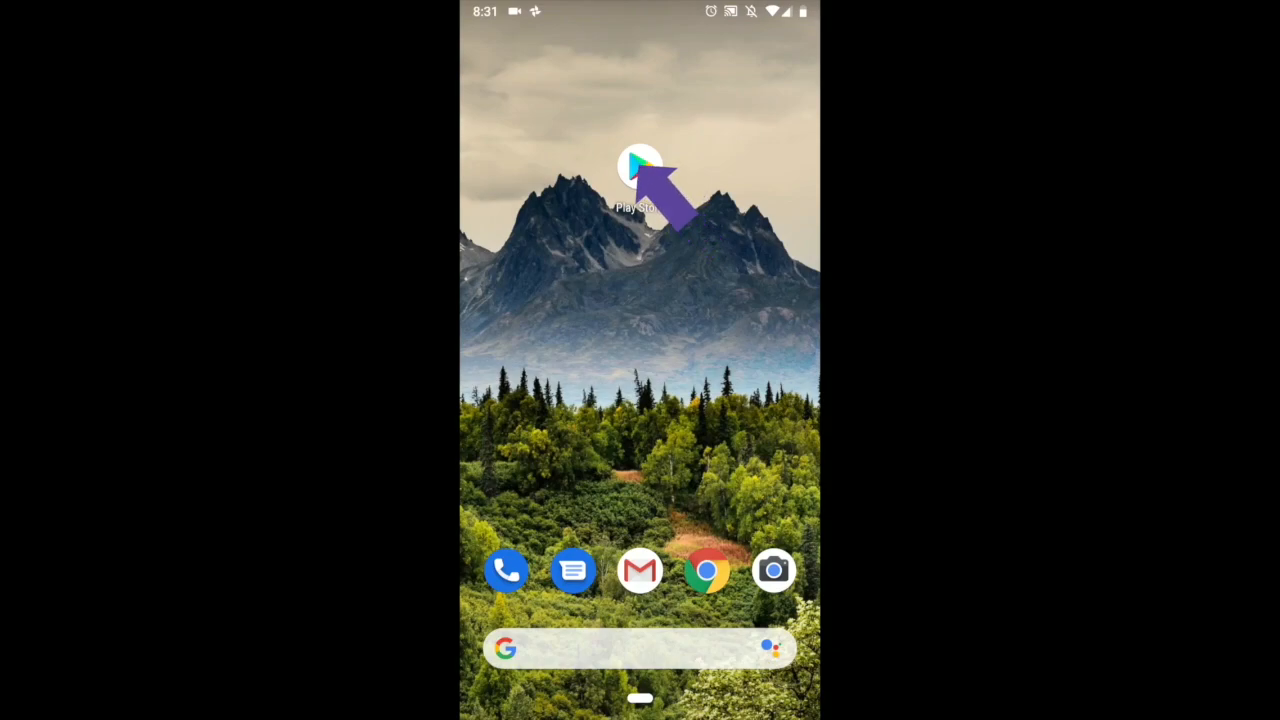
# Step: Search the Play Store for "car seat check form" via the "car" suggestion
pyautogui.click(640, 164)
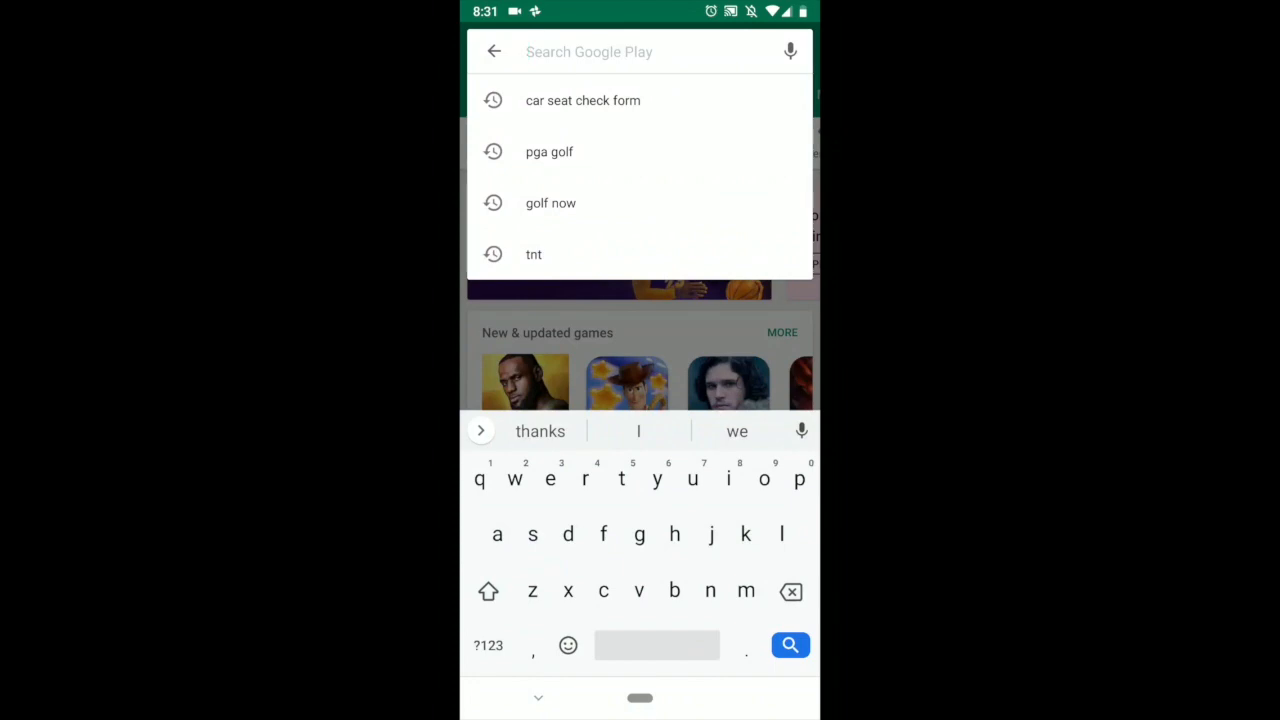
pyautogui.write('car')
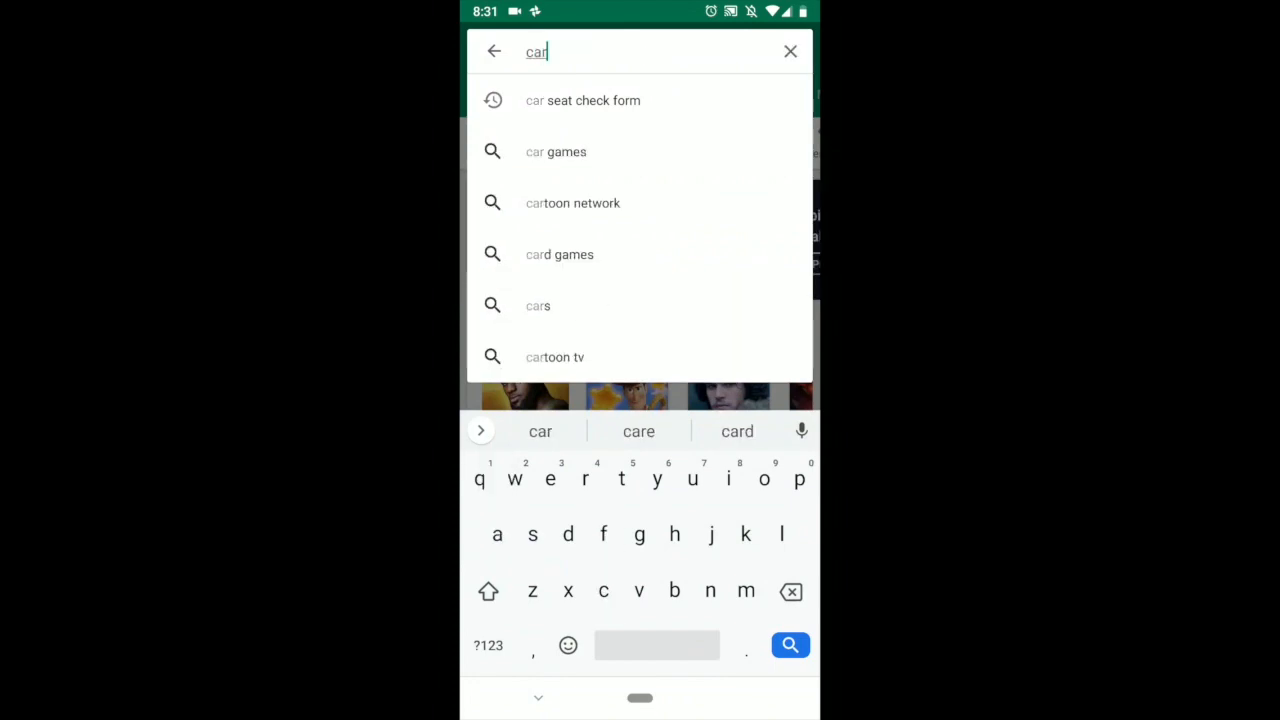
pyautogui.click(582, 100)
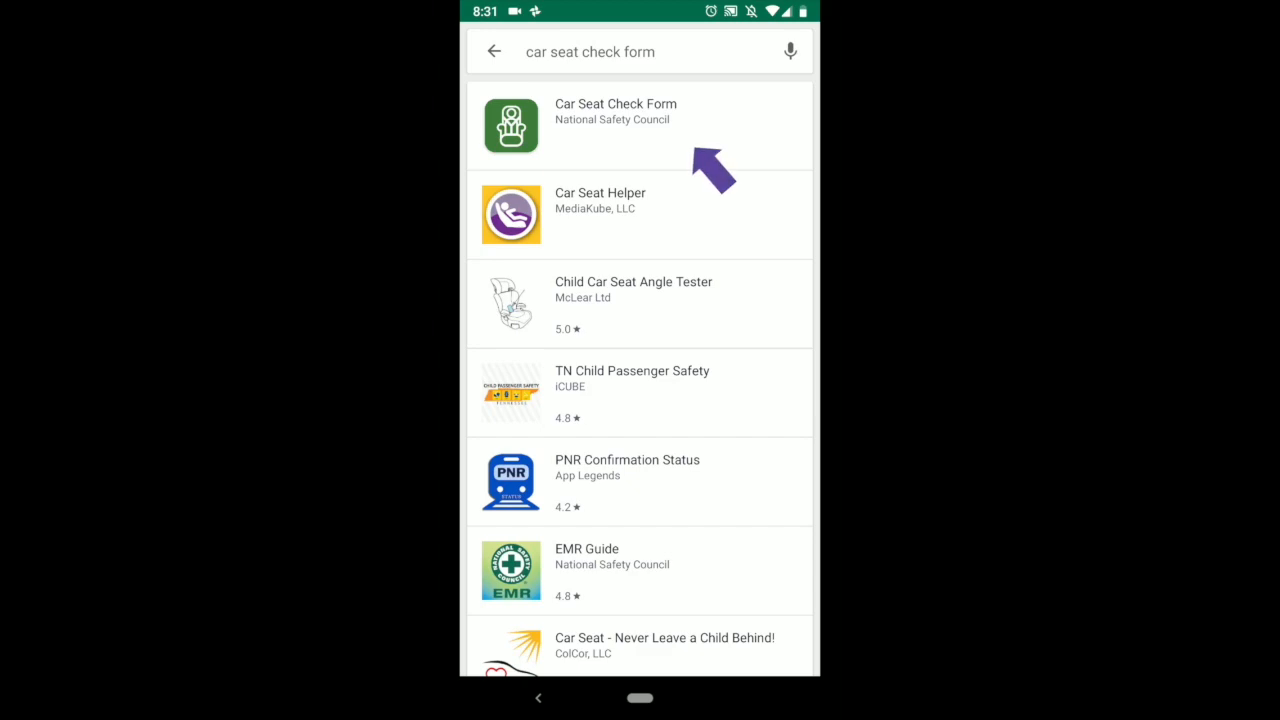
pyautogui.moveTo(650, 150)
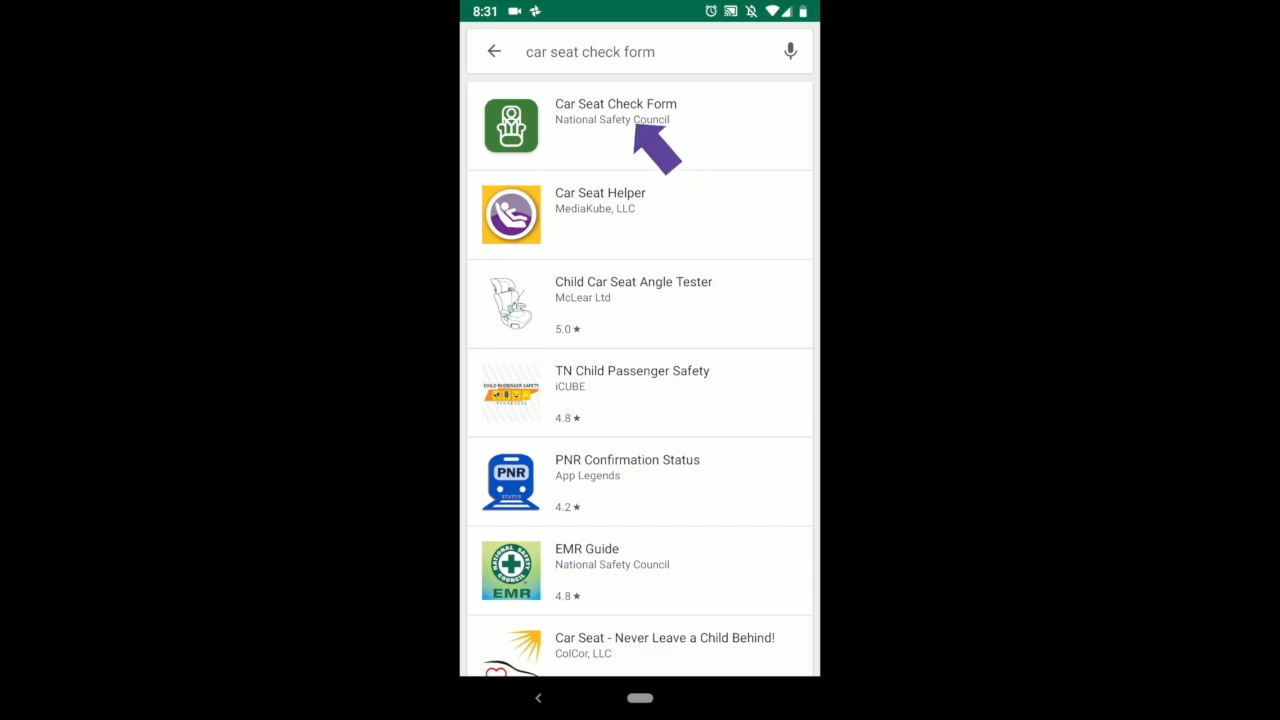
# Step: Install the Car Seat Check Form app by National Safety Council from its listing
pyautogui.click(616, 112)
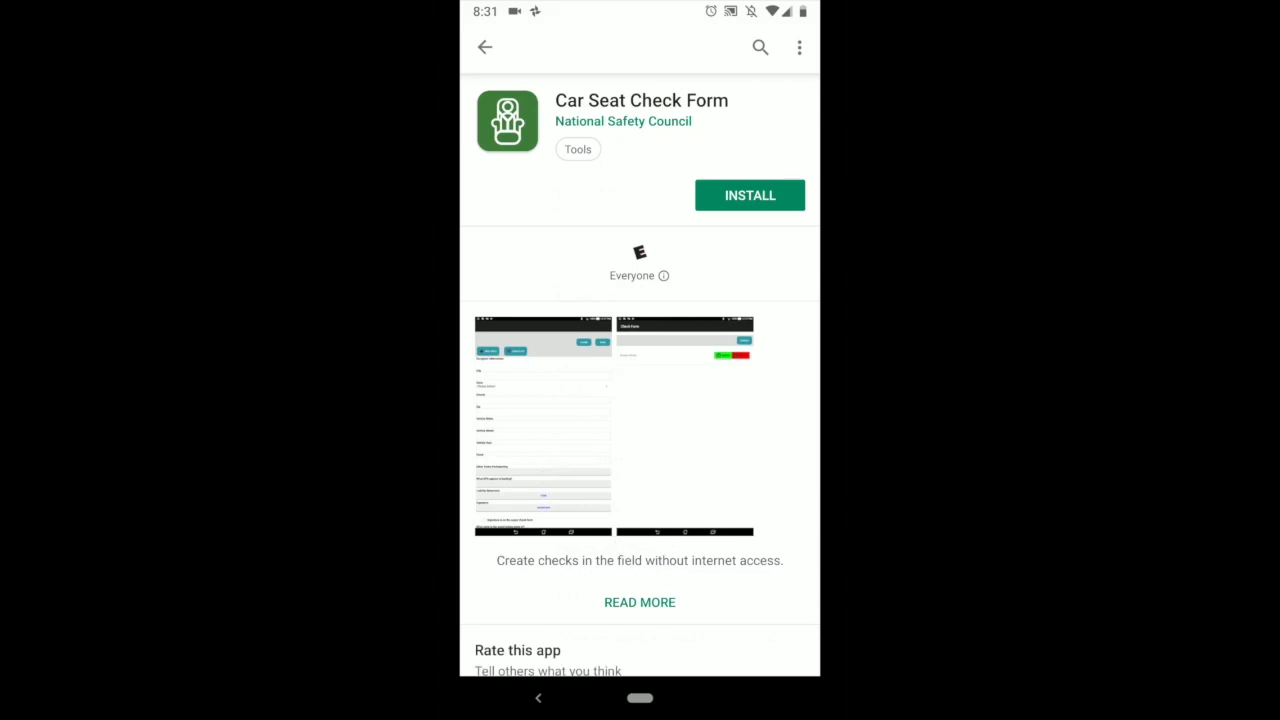
pyautogui.click(748, 196)
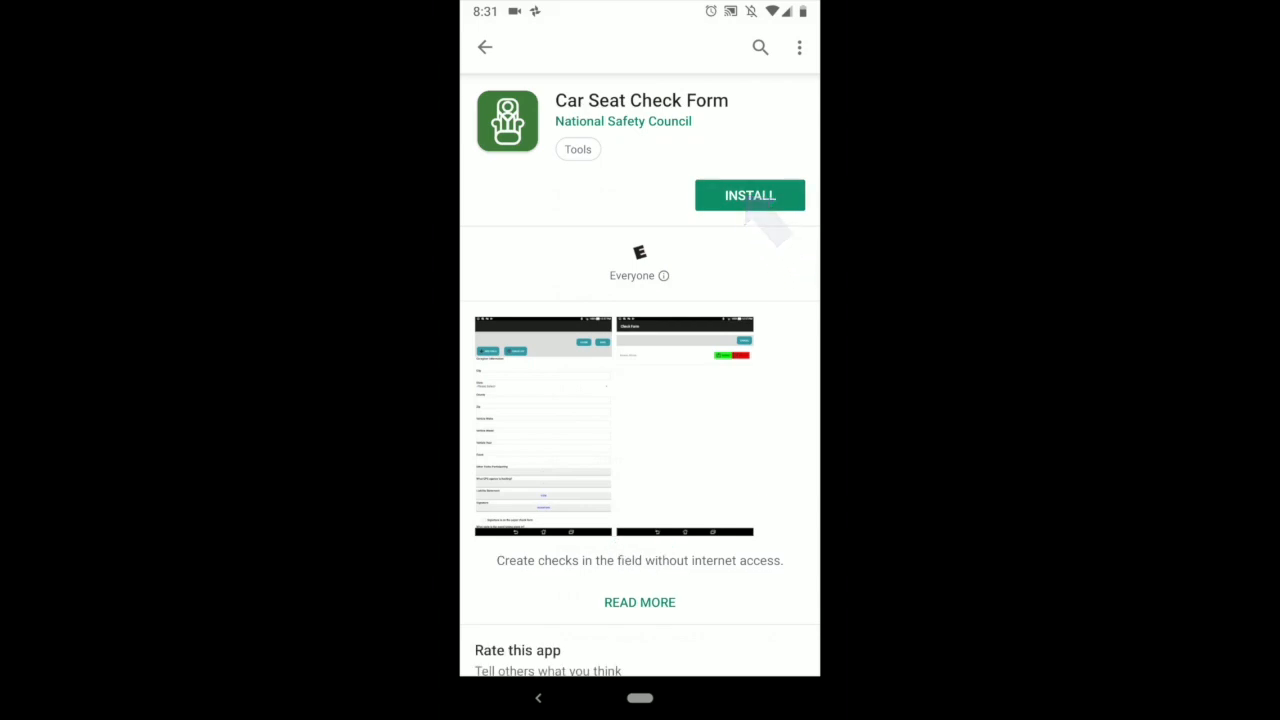
pyautogui.click(748, 196)
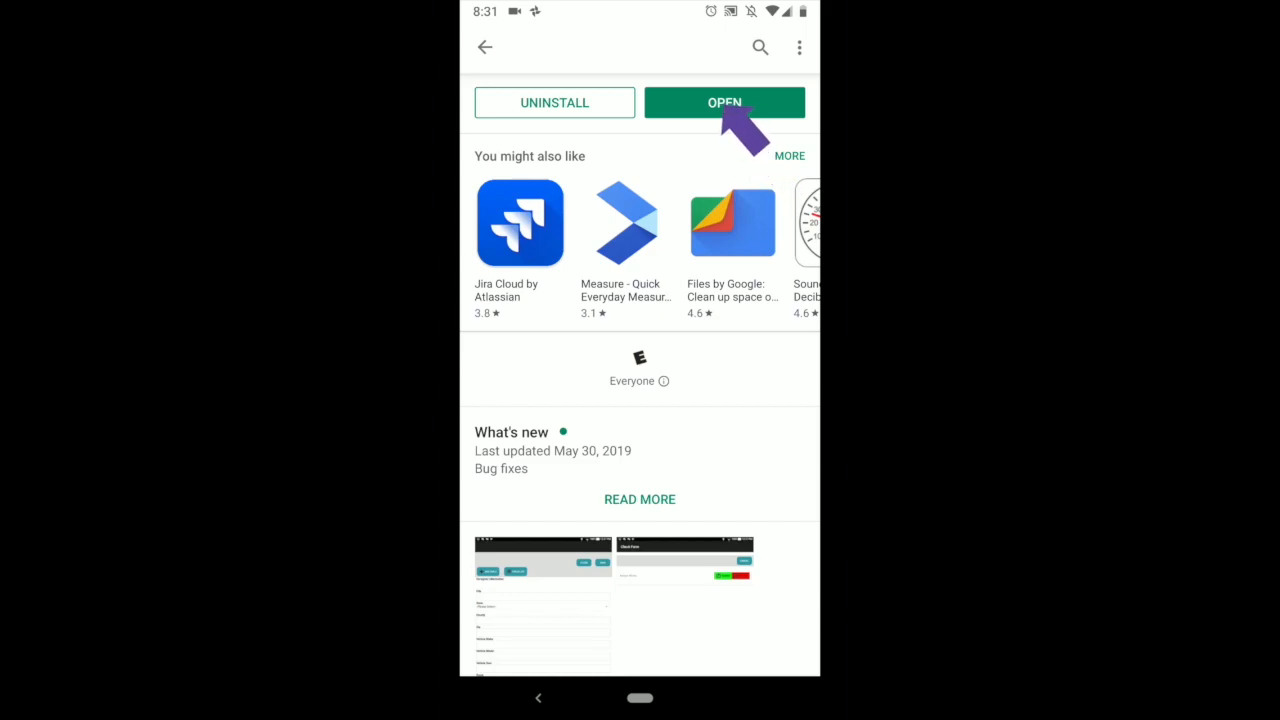
# Step: Launch the app and fill the login with username newtech and a password
pyautogui.click(724, 102)
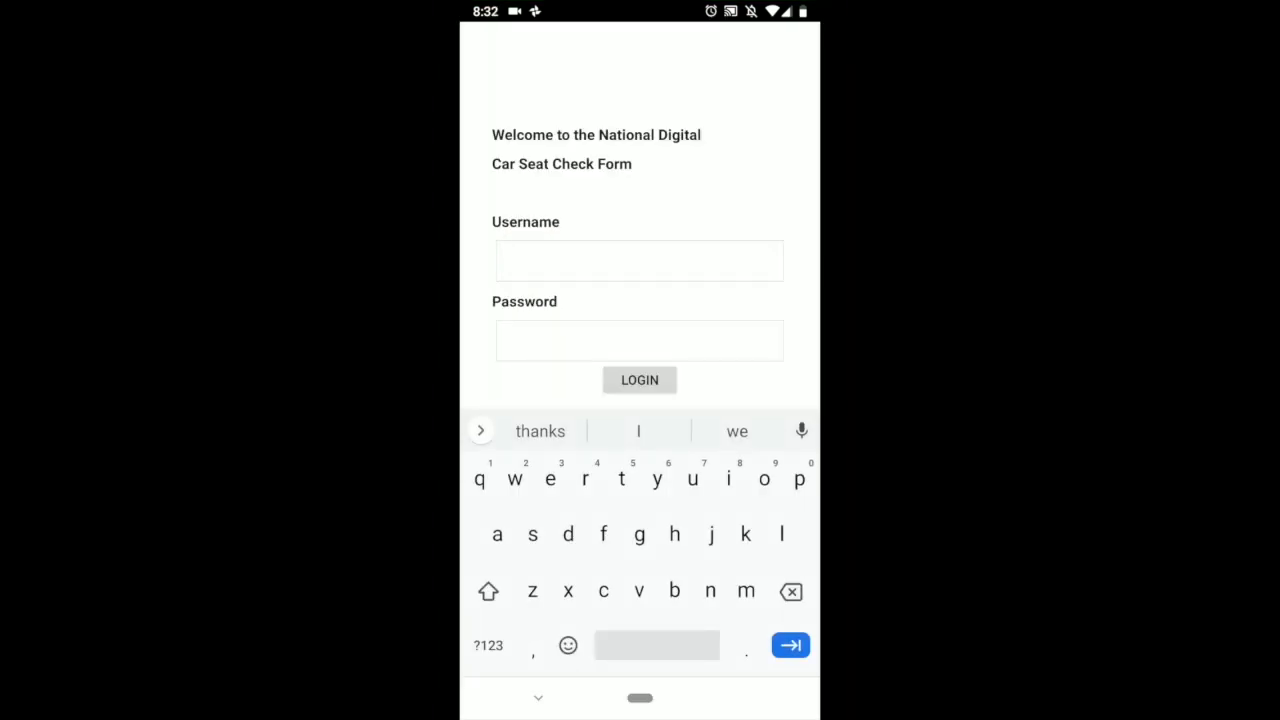
pyautogui.click(640, 260)
pyautogui.write('newtech')
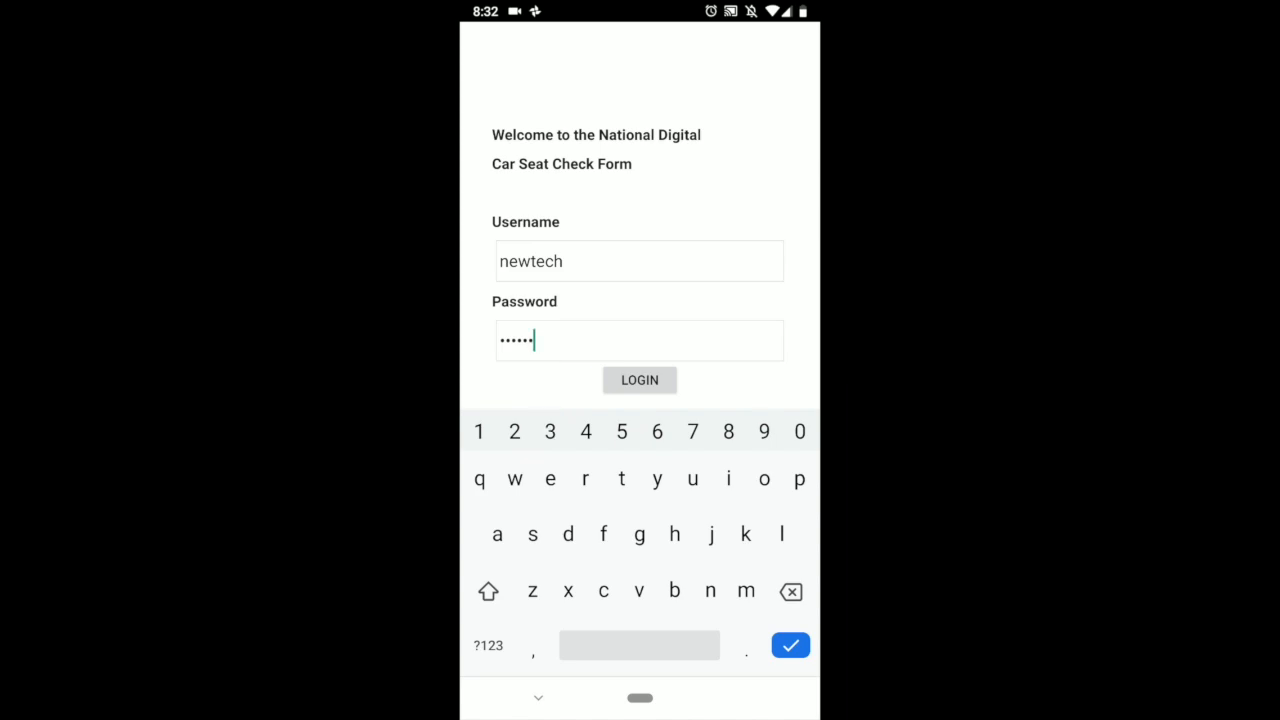
# Step: Log in and reach the main menu of check form options
pyautogui.click(640, 380)
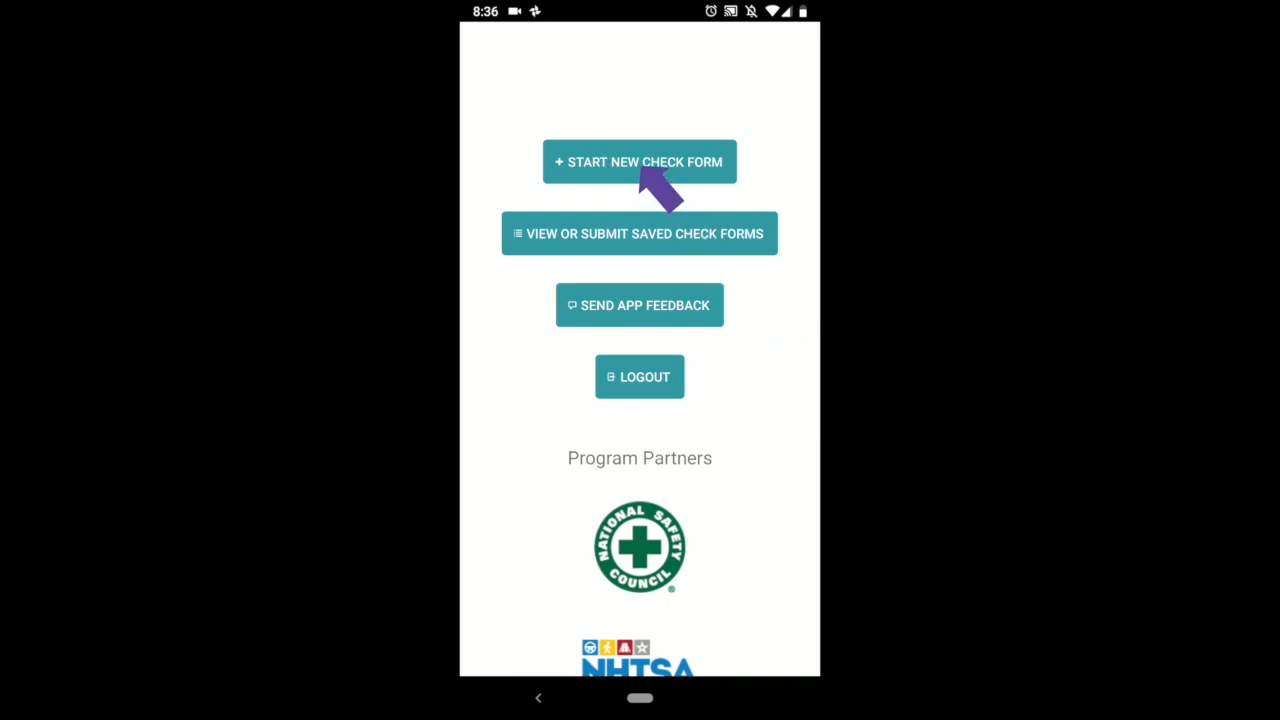
# Step: Start a new check form with caregiver city Chicago and state Illinois
pyautogui.click(640, 160)
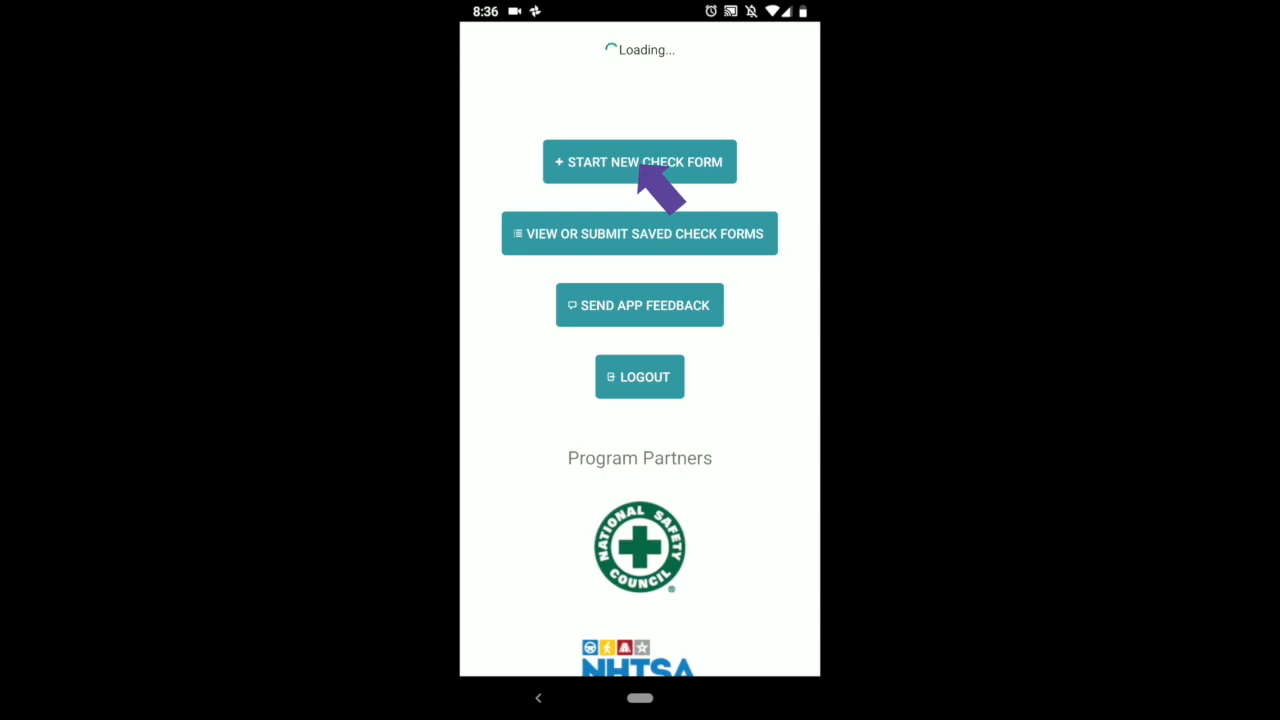
pyautogui.click(640, 160)
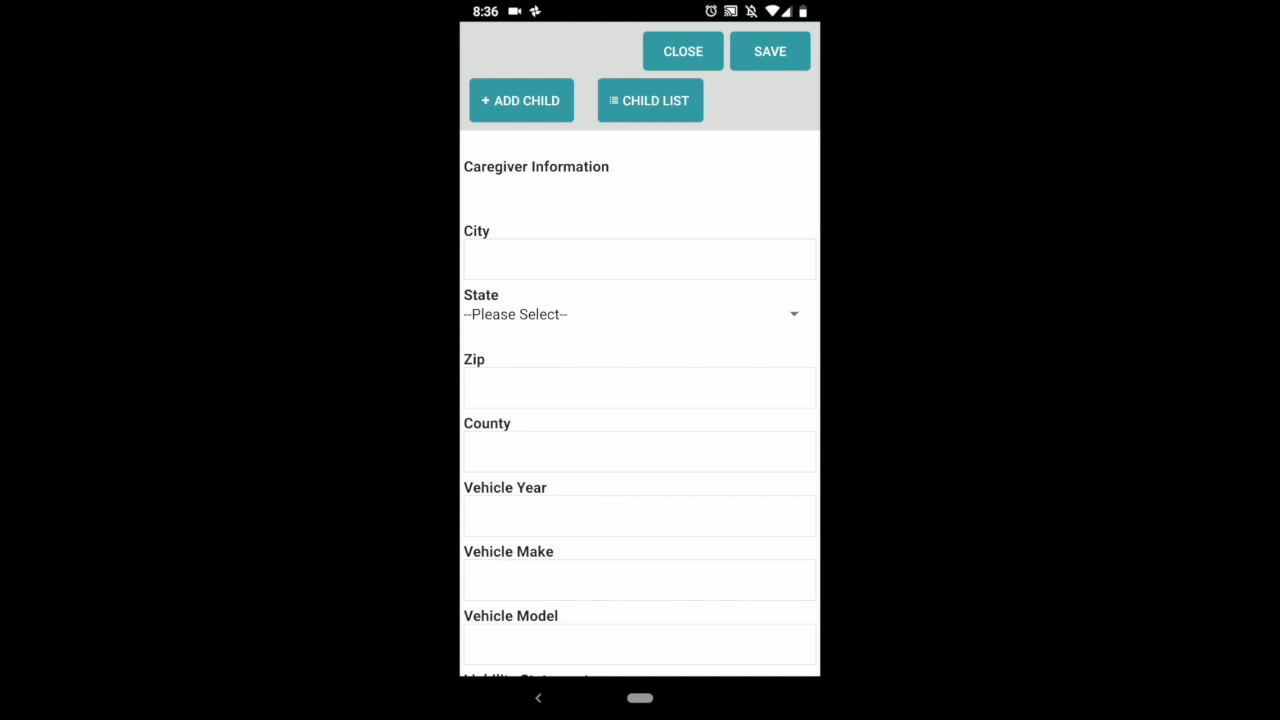
pyautogui.click(640, 260)
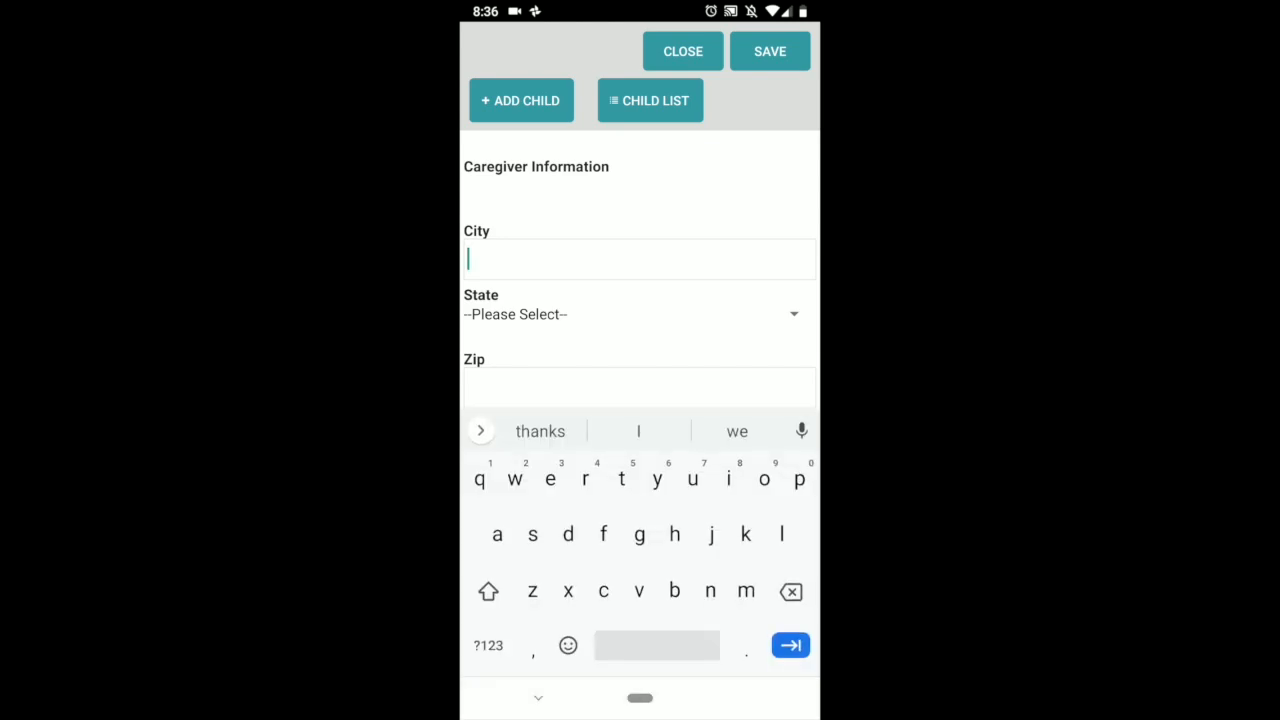
pyautogui.write('chixago')
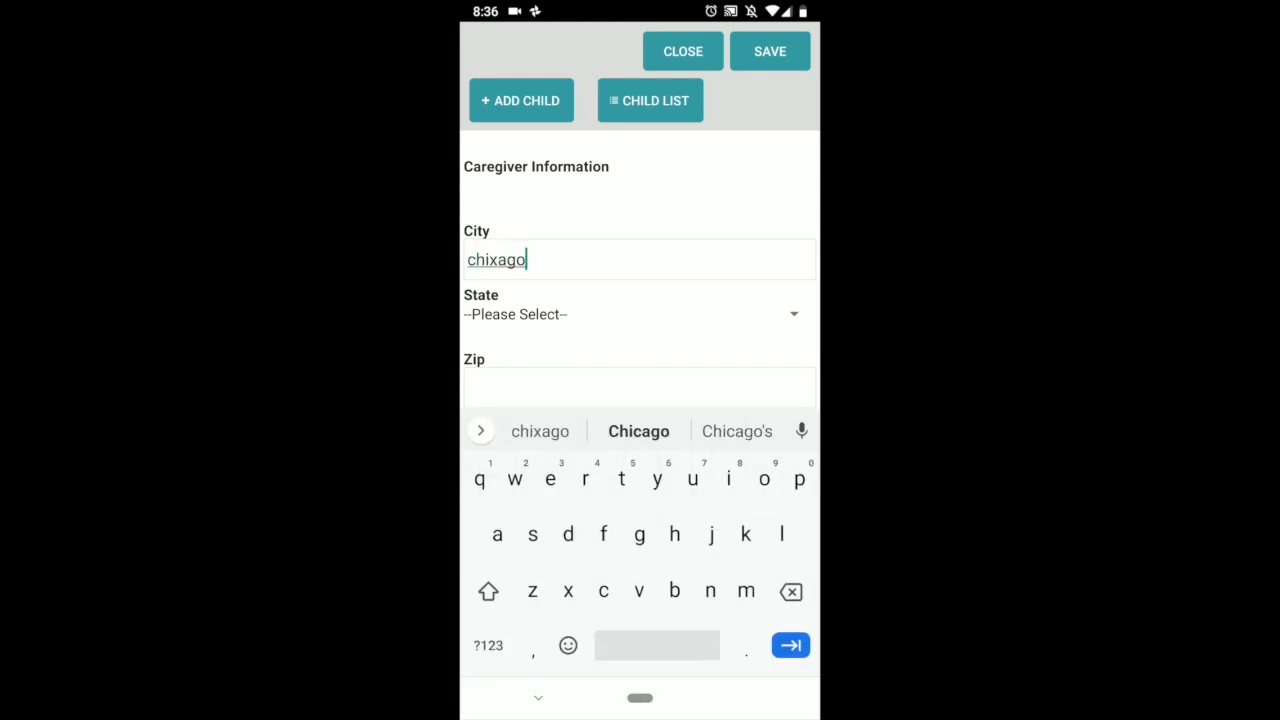
pyautogui.click(636, 314)
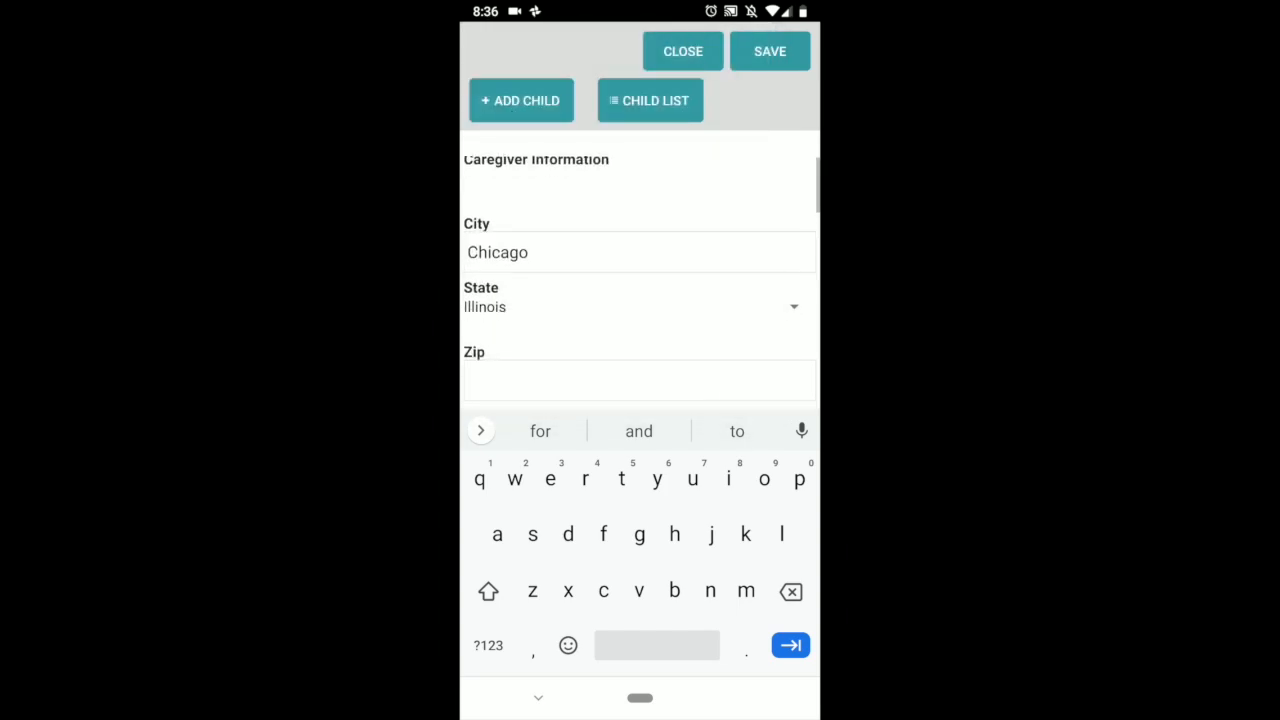
pyautogui.scroll(-3)
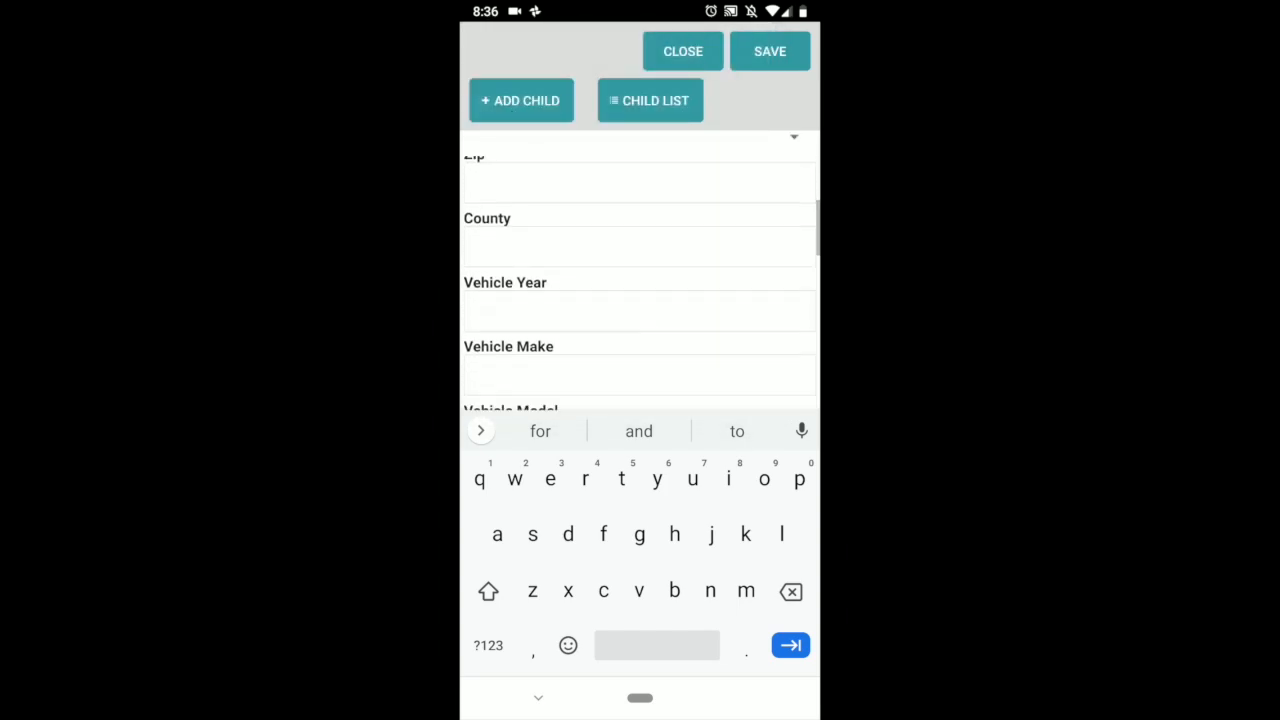
# Step: Enter vehicle year 2012, make honda and a model for the vehicle
pyautogui.click(640, 310)
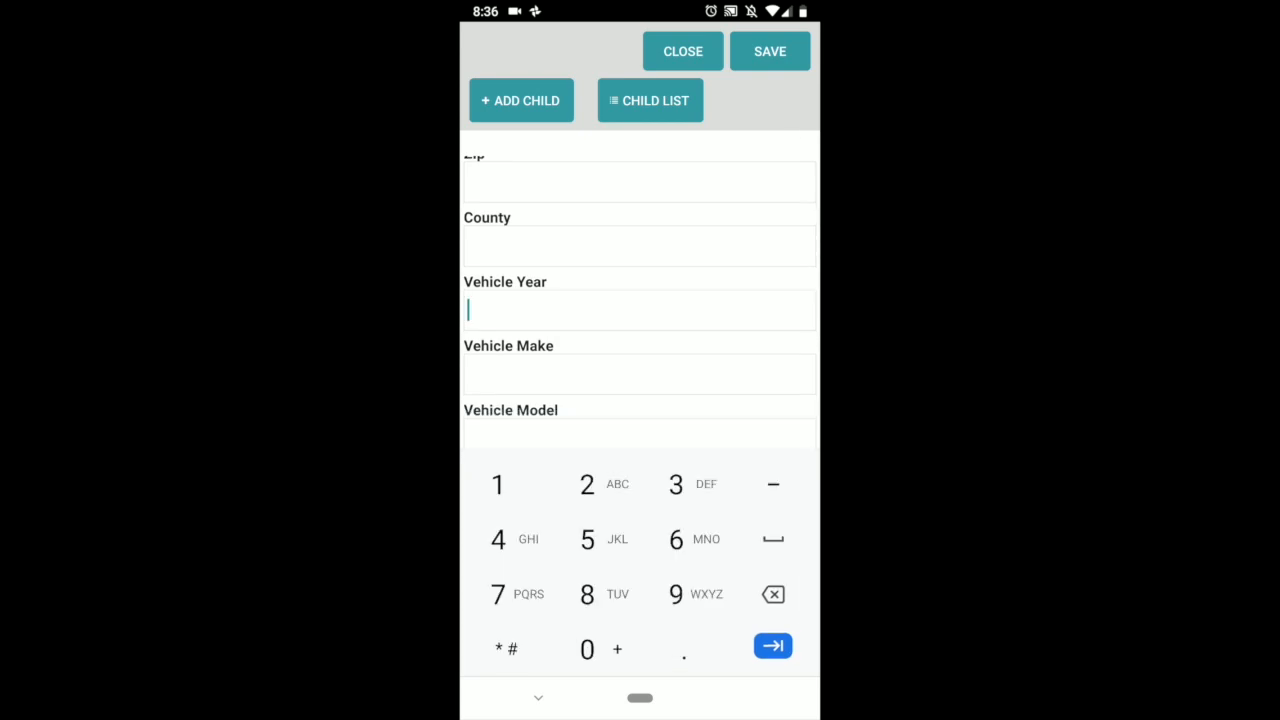
pyautogui.write('2012')
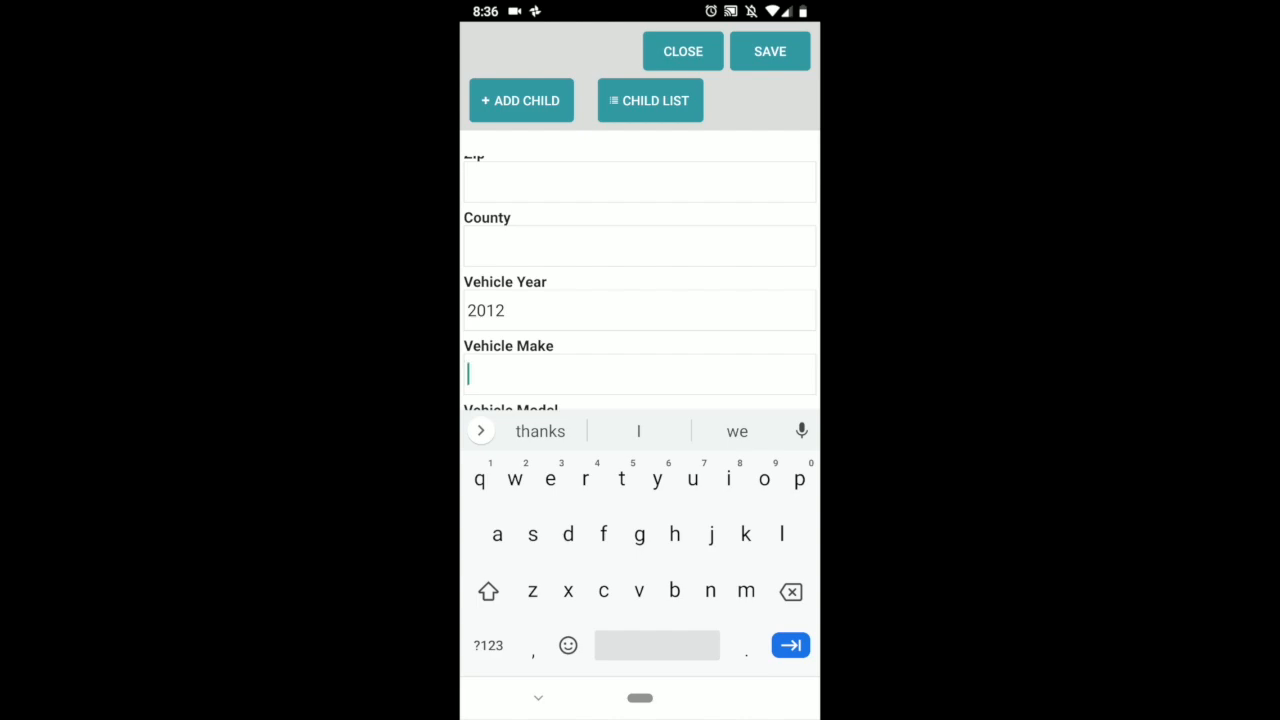
pyautogui.write('honda')
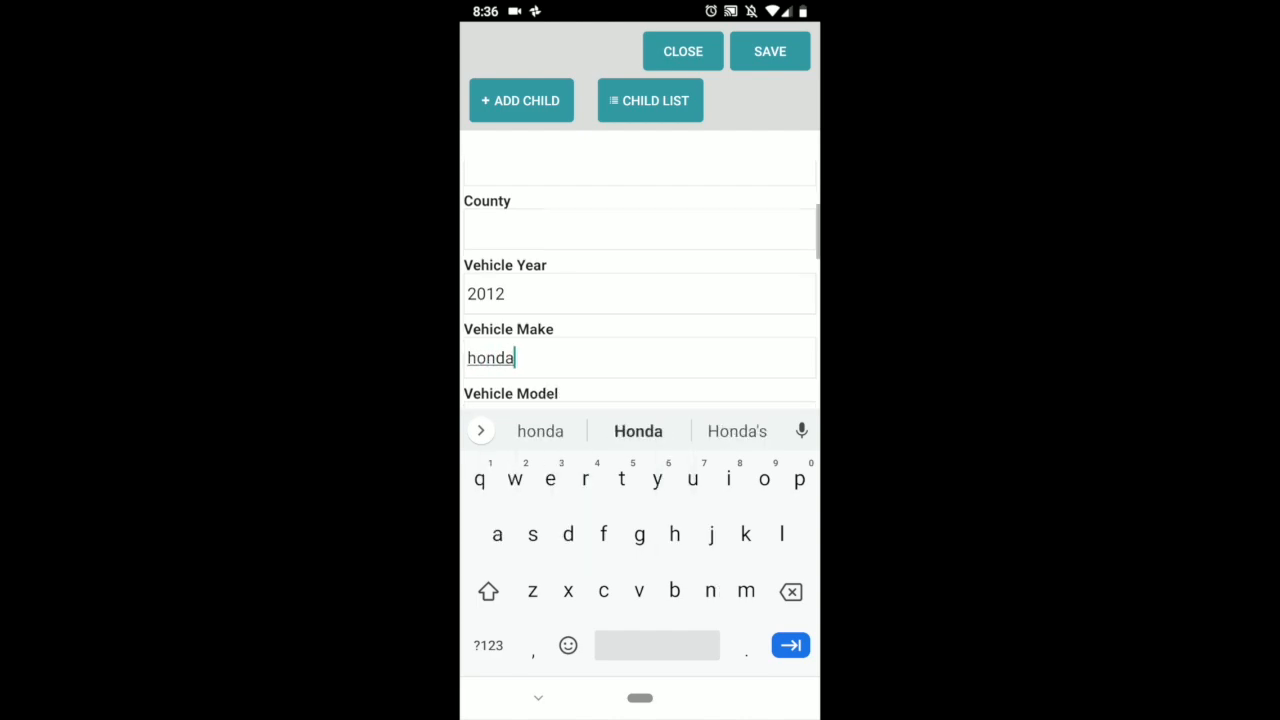
pyautogui.write('dit')
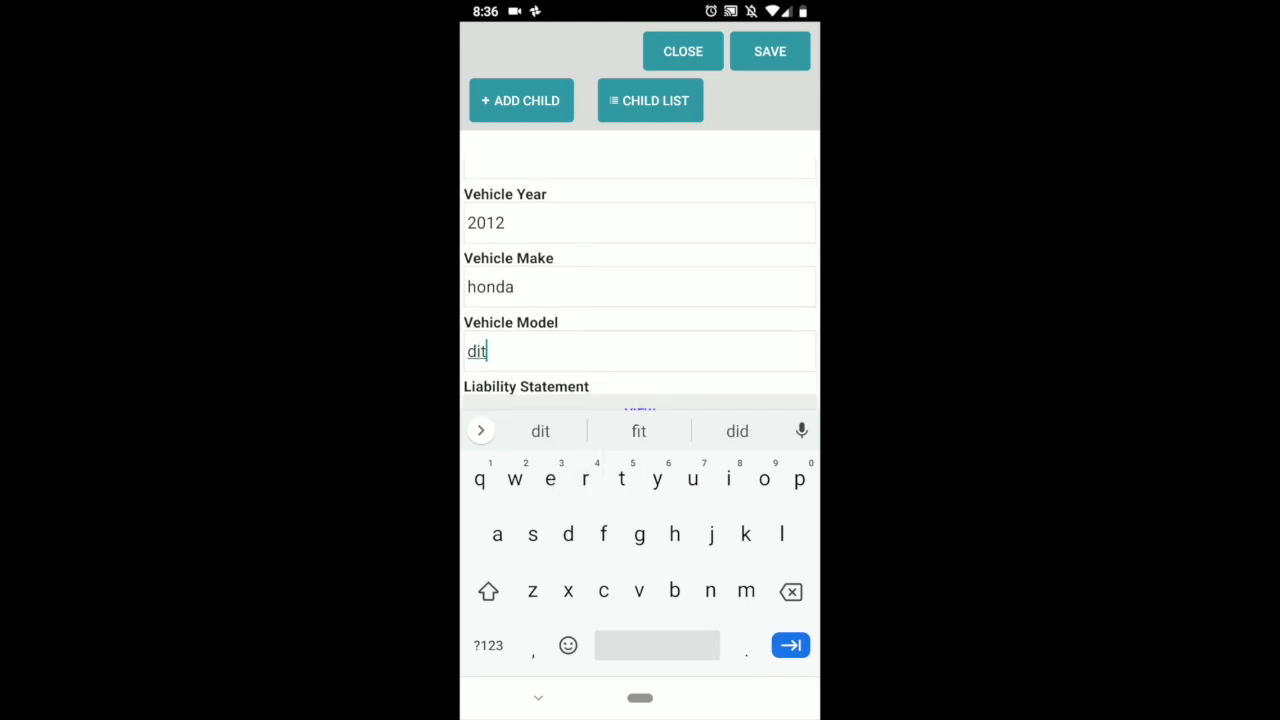
pyautogui.scroll(-3)
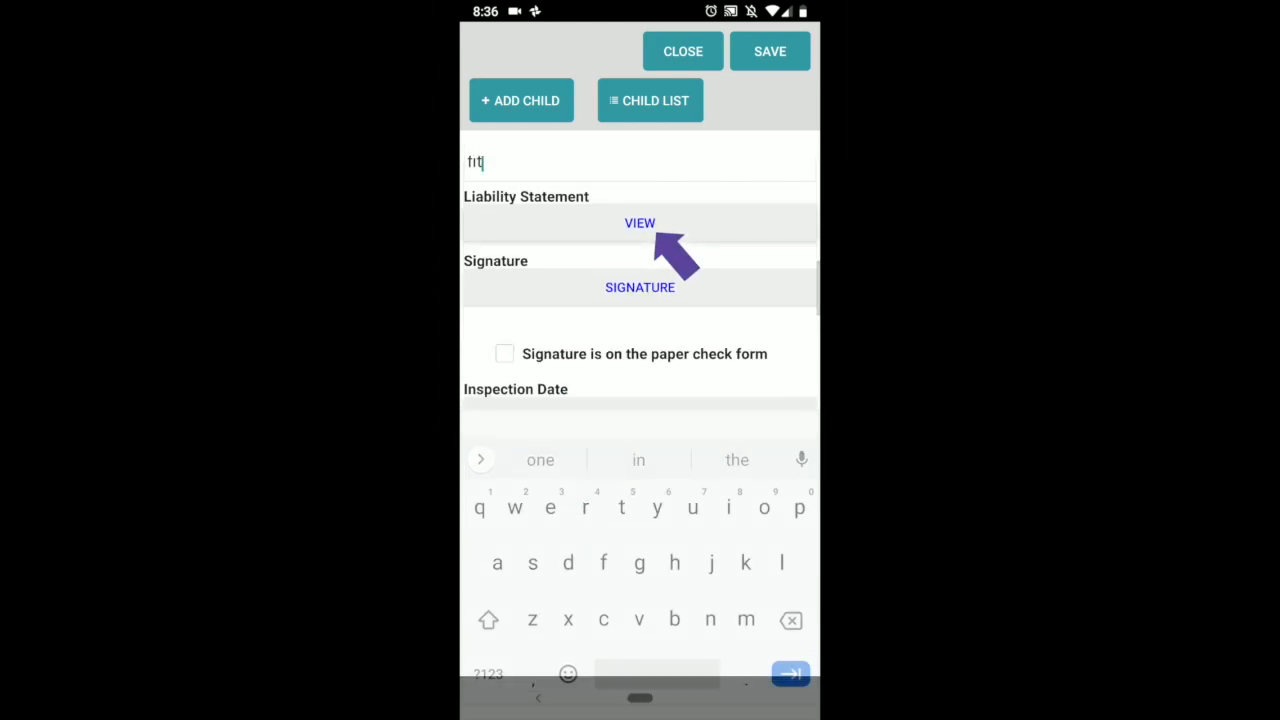
# Step: Capture the caregiver's signature after the liability statement and start choosing the inspection date
pyautogui.click(640, 224)
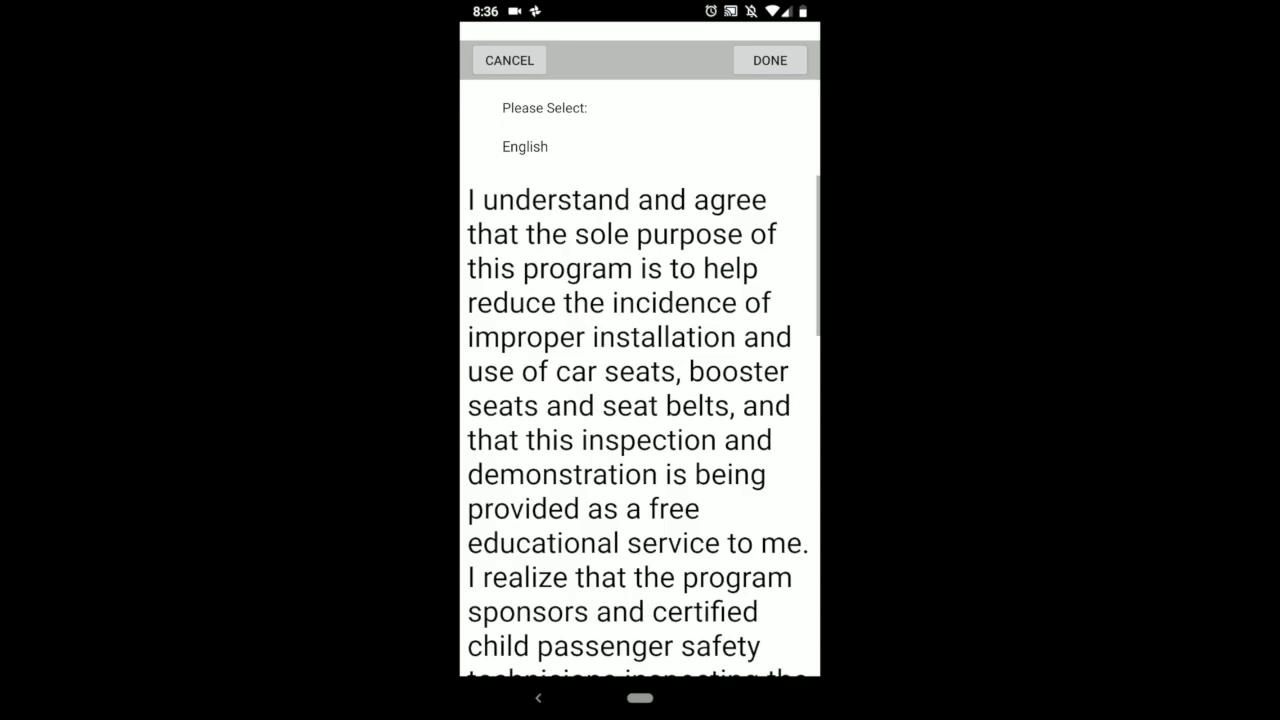
pyautogui.scroll(-3)
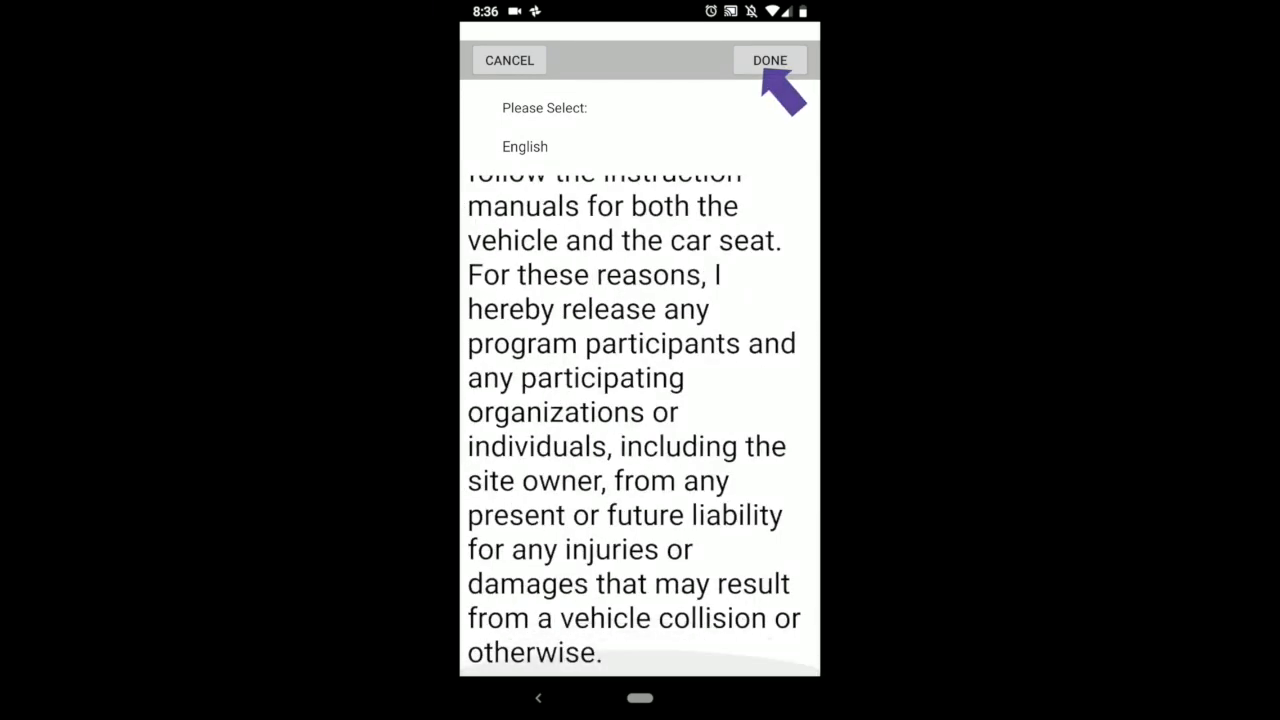
pyautogui.click(768, 60)
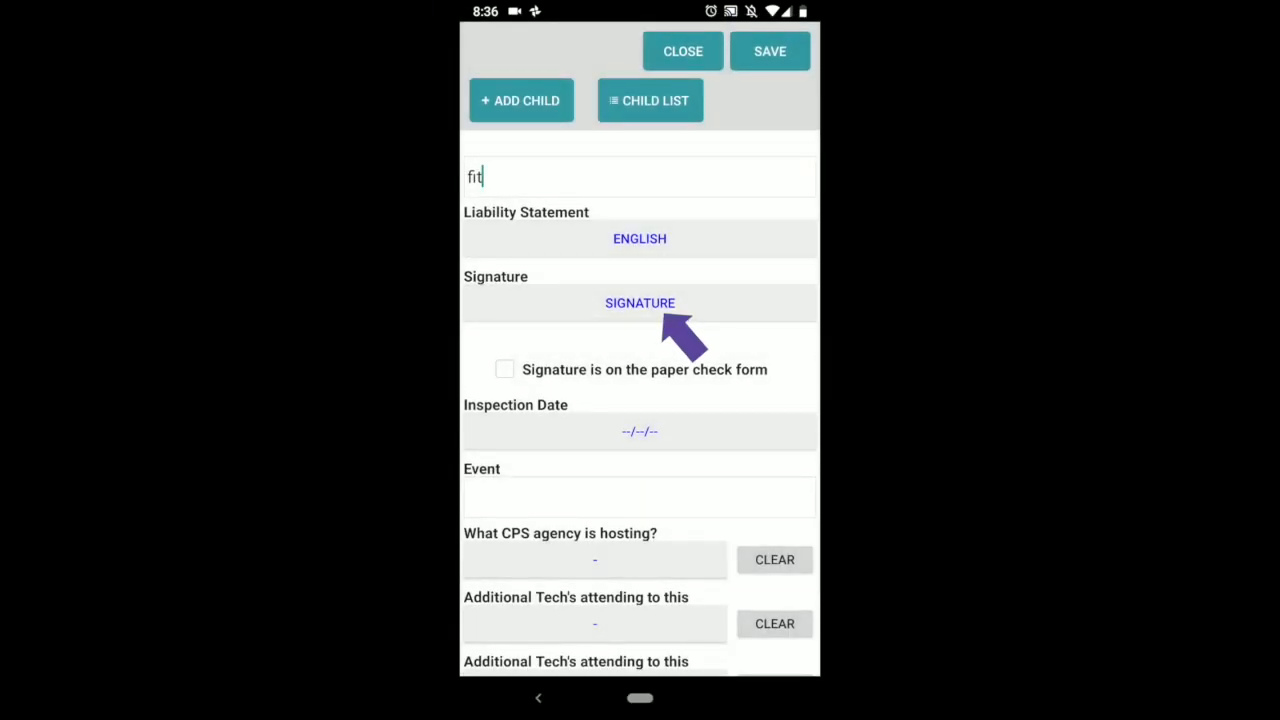
pyautogui.click(640, 302)
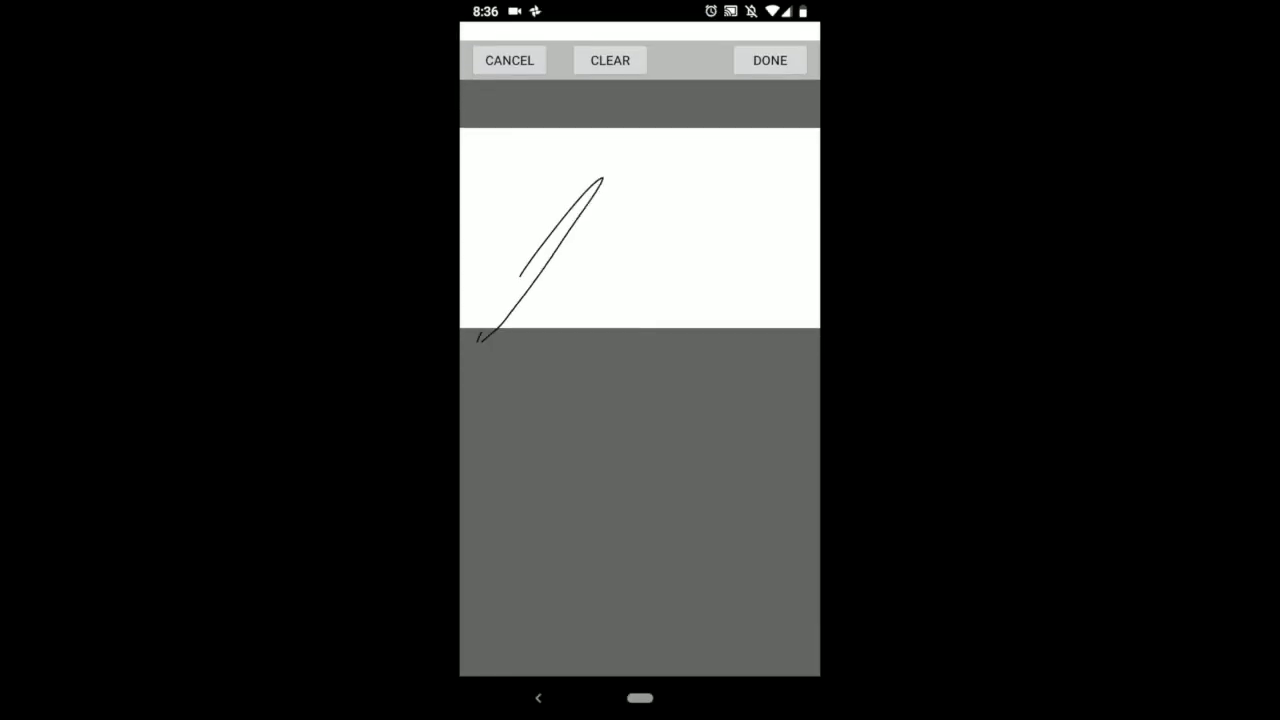
pyautogui.click(768, 60)
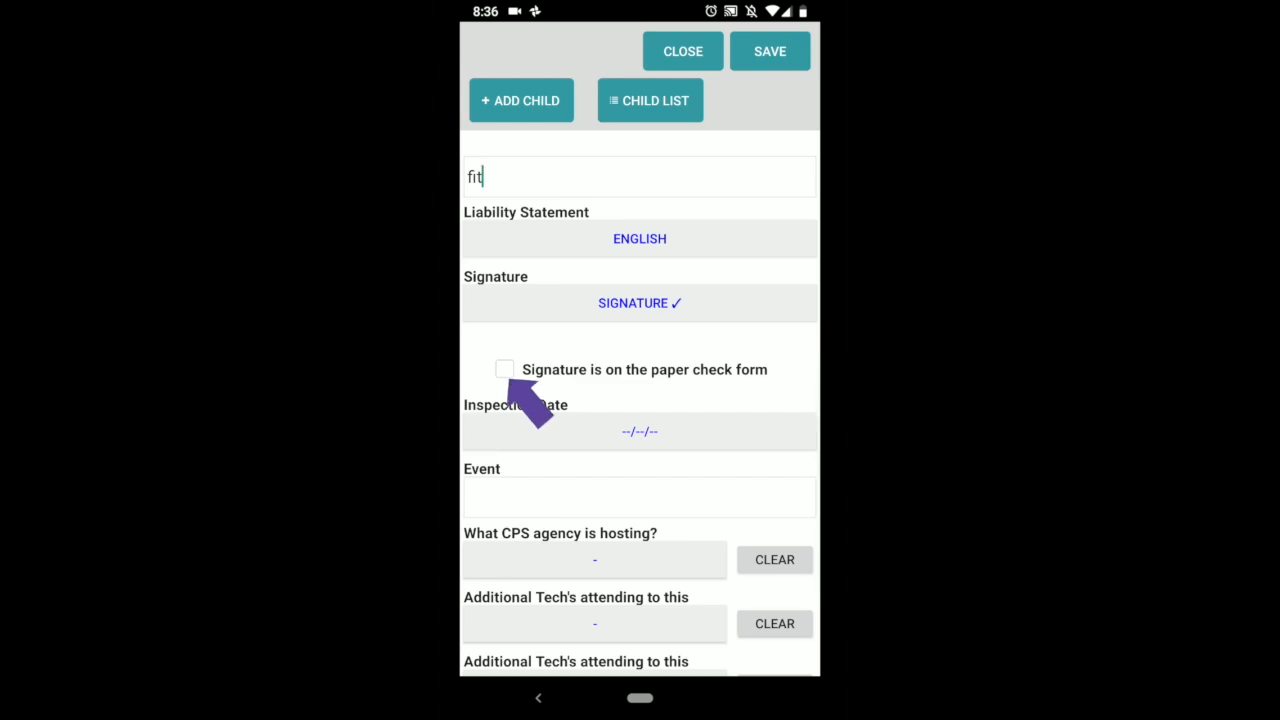
pyautogui.click(640, 432)
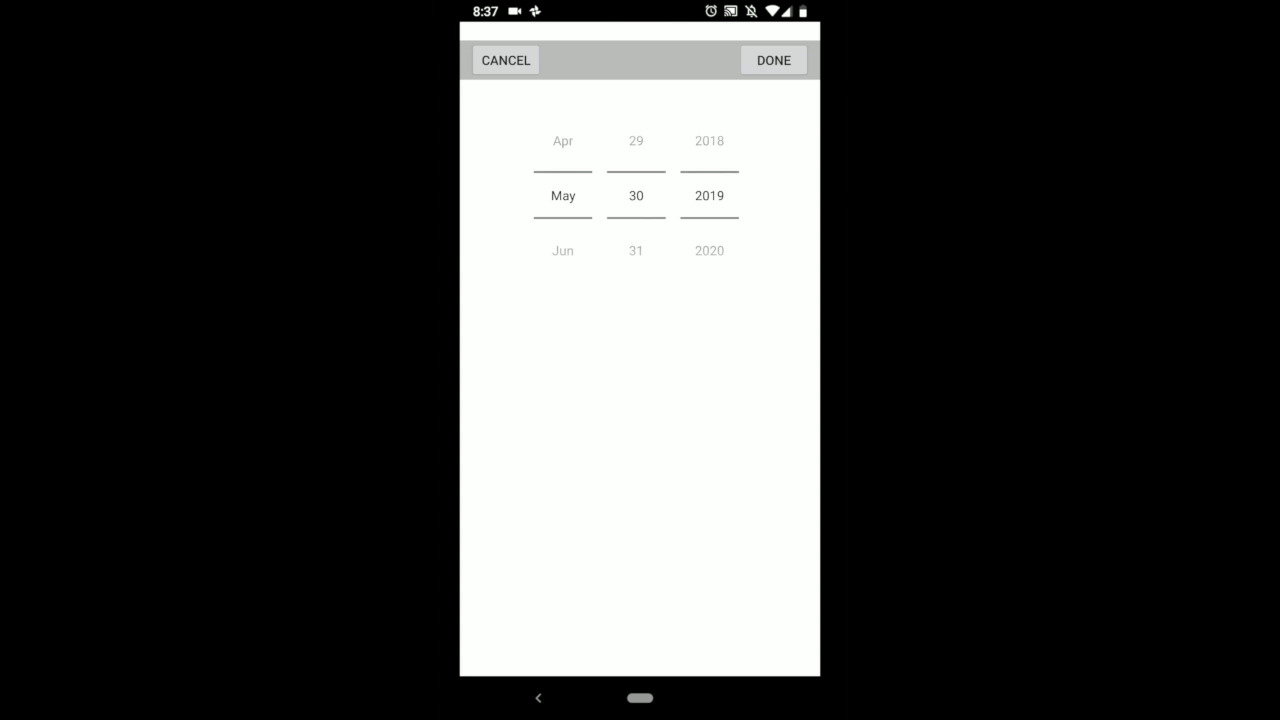
# Step: Accept inspection date 5/30/2019 and leave hosting agency and technicians blank
pyautogui.click(772, 60)
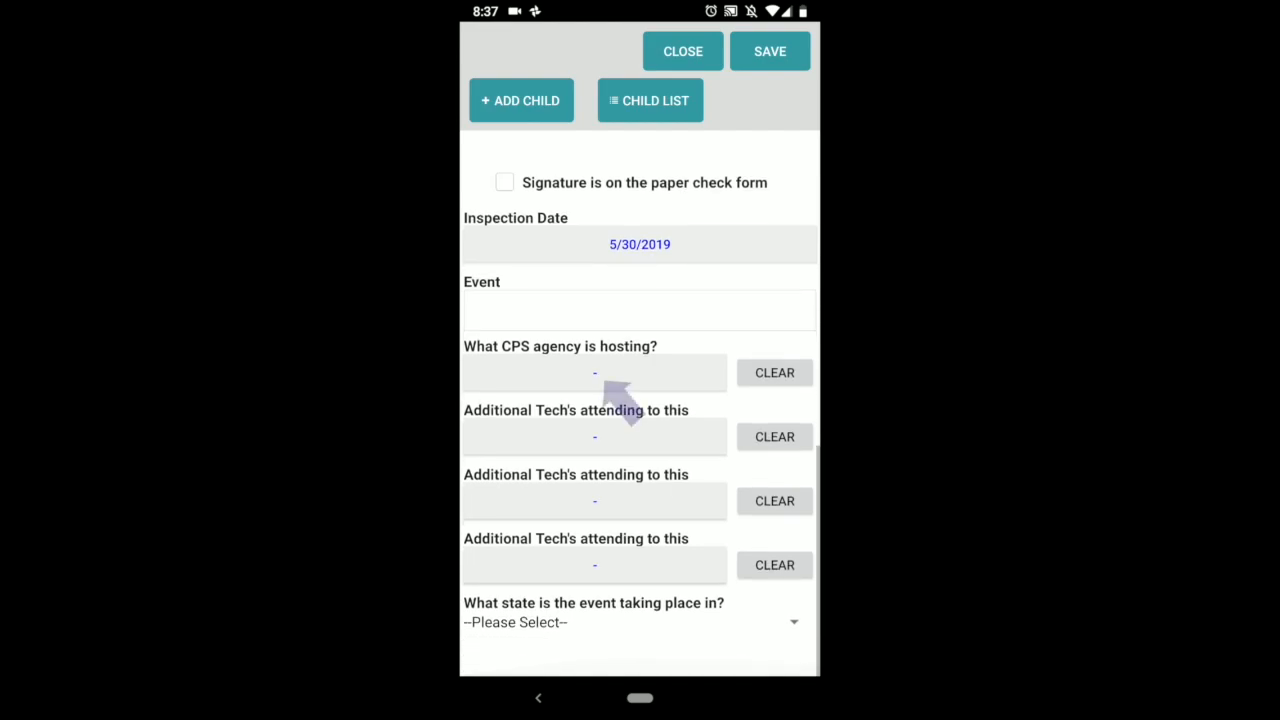
pyautogui.click(594, 372)
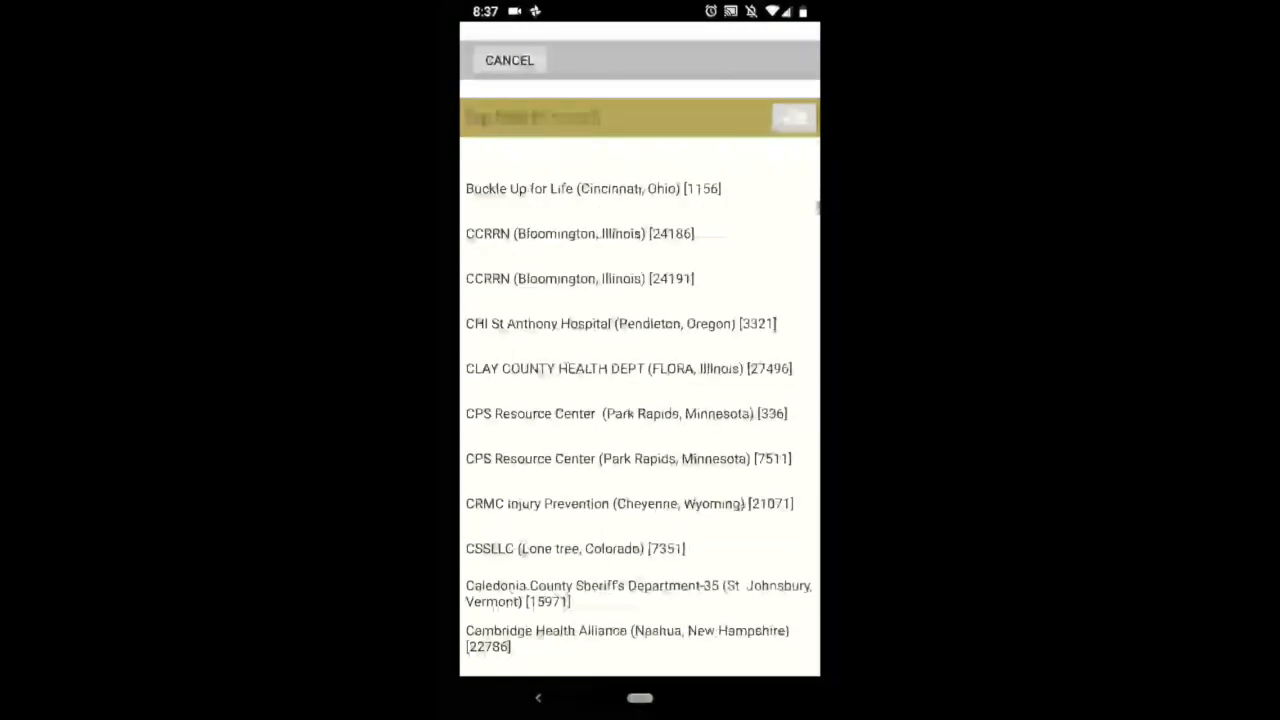
pyautogui.scroll(-3)
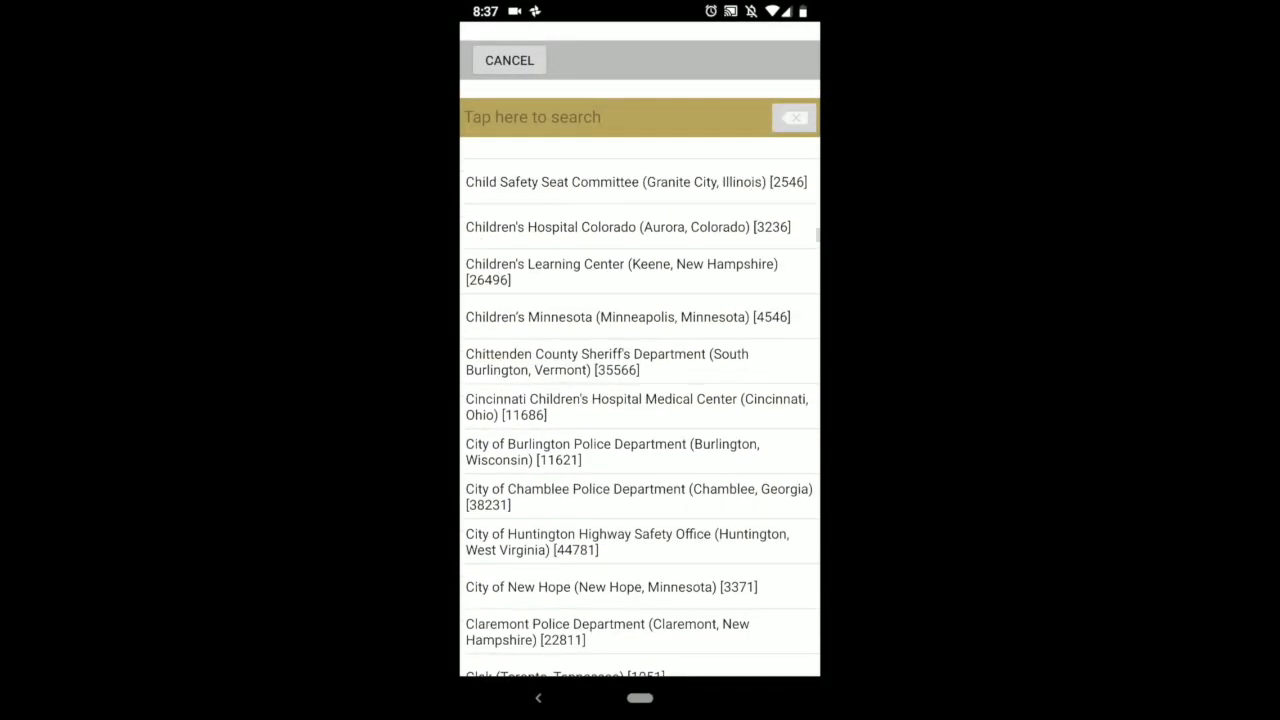
pyautogui.click(508, 60)
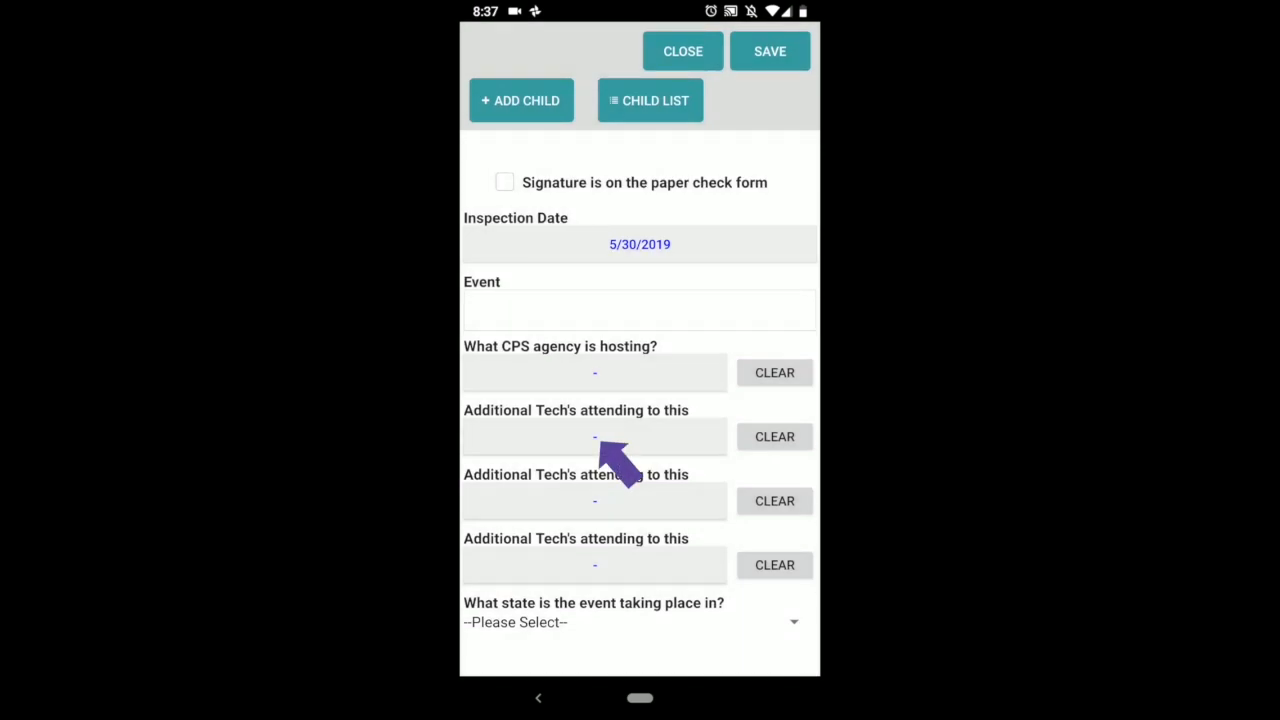
pyautogui.click(596, 436)
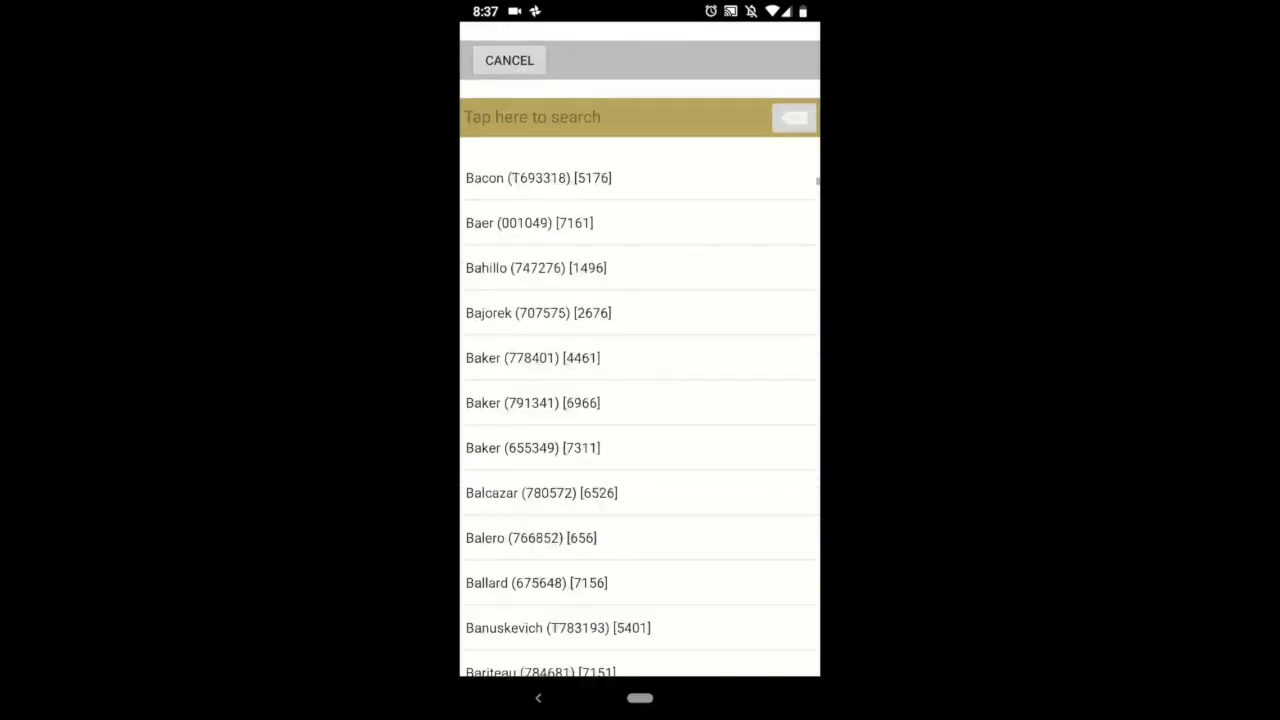
pyautogui.click(508, 60)
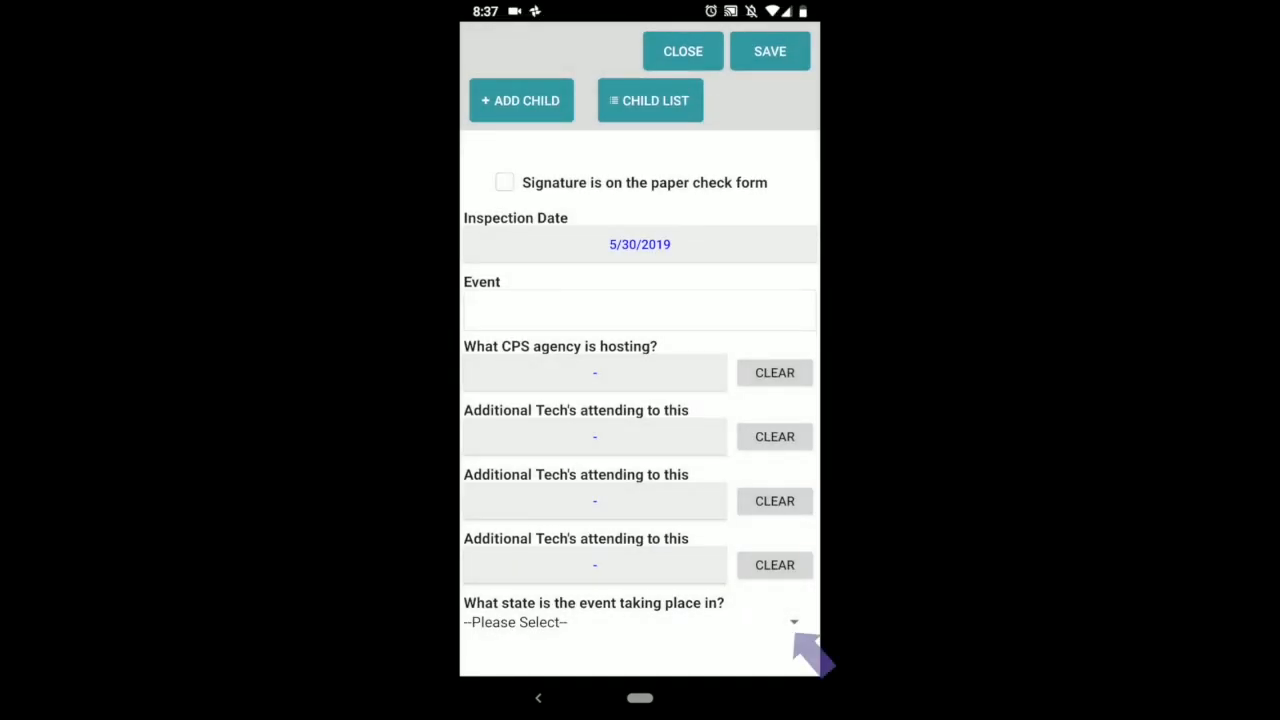
# Step: Set the event state to Training
pyautogui.click(640, 620)
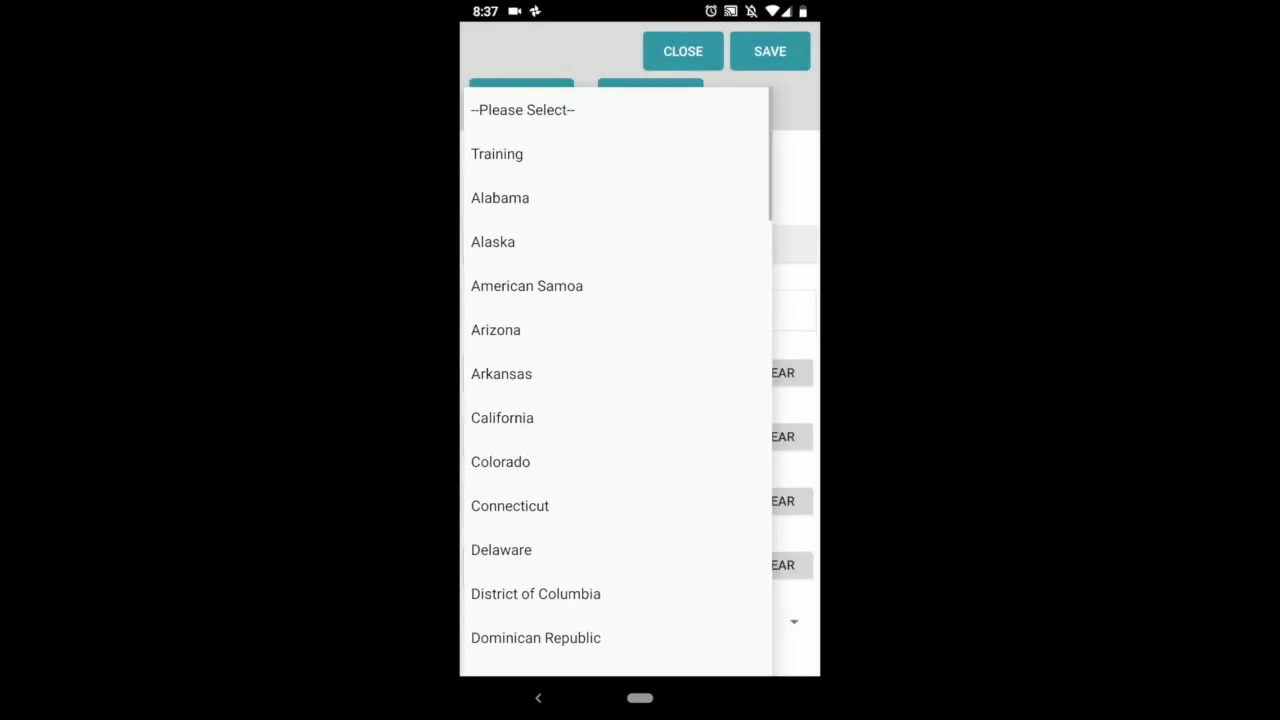
pyautogui.click(496, 152)
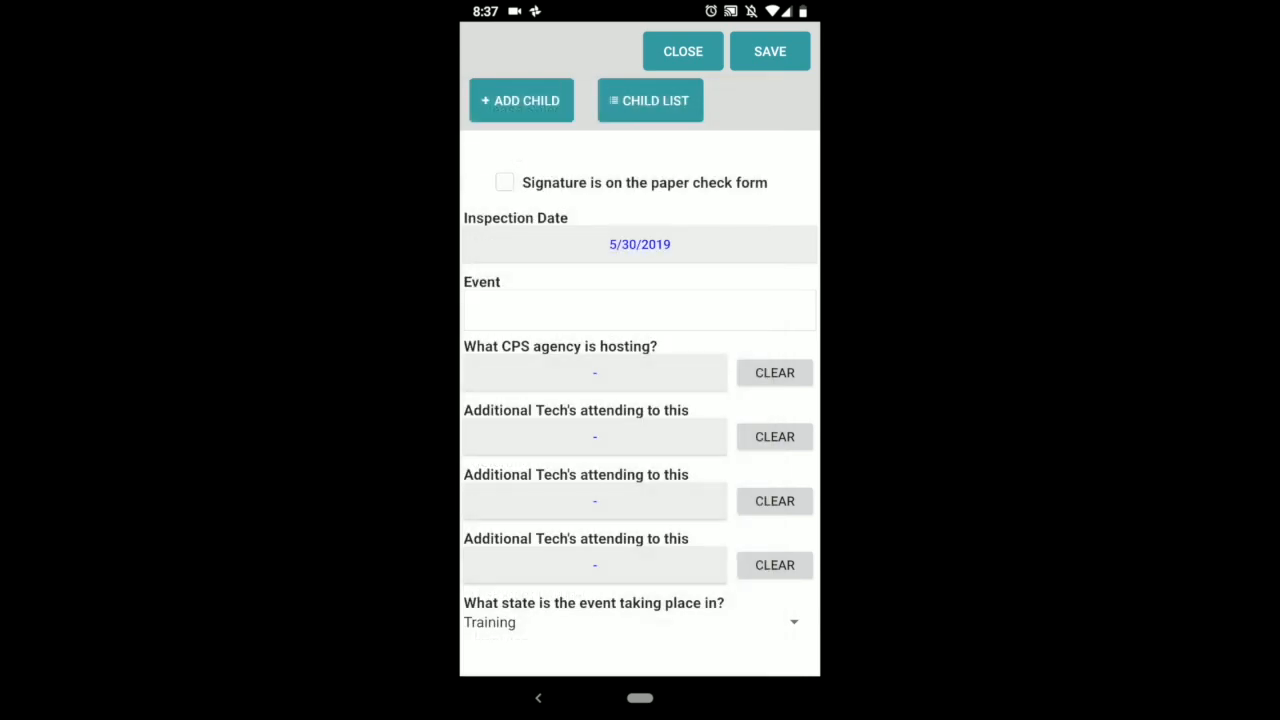
pyautogui.scroll(3)
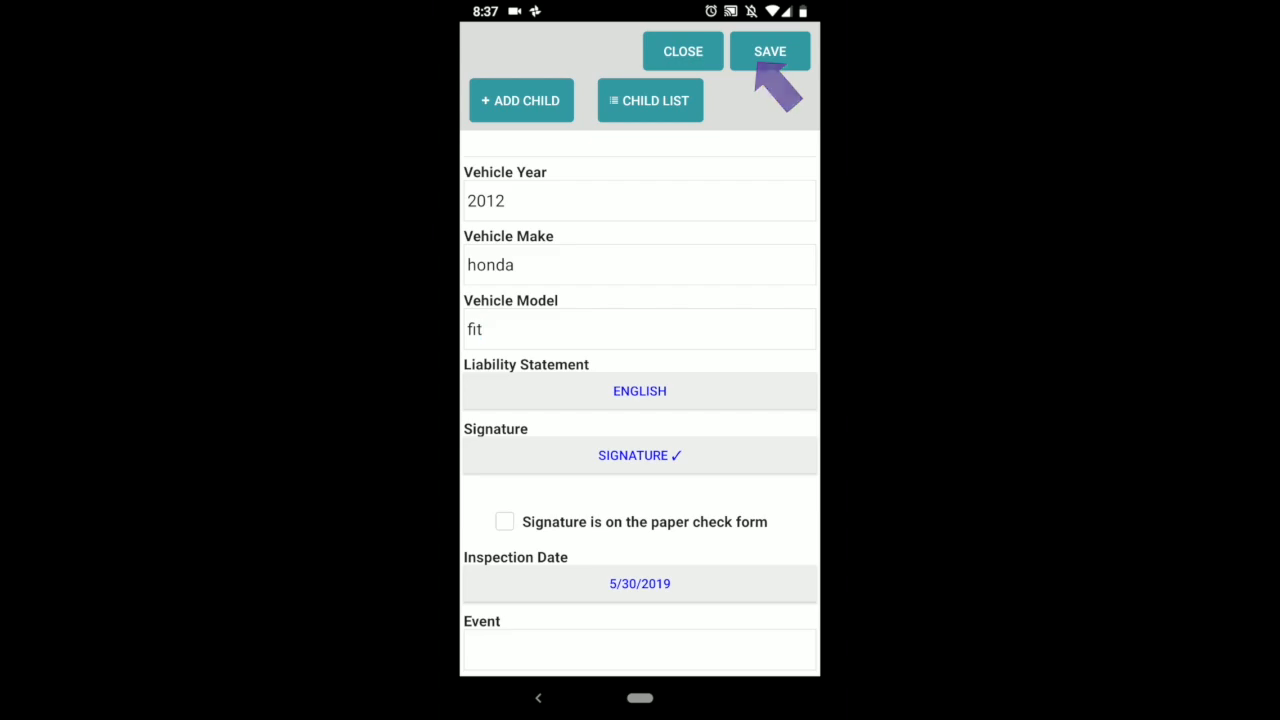
# Step: Save the check form and dismiss the 'Form saved.' confirmation
pyautogui.click(768, 52)
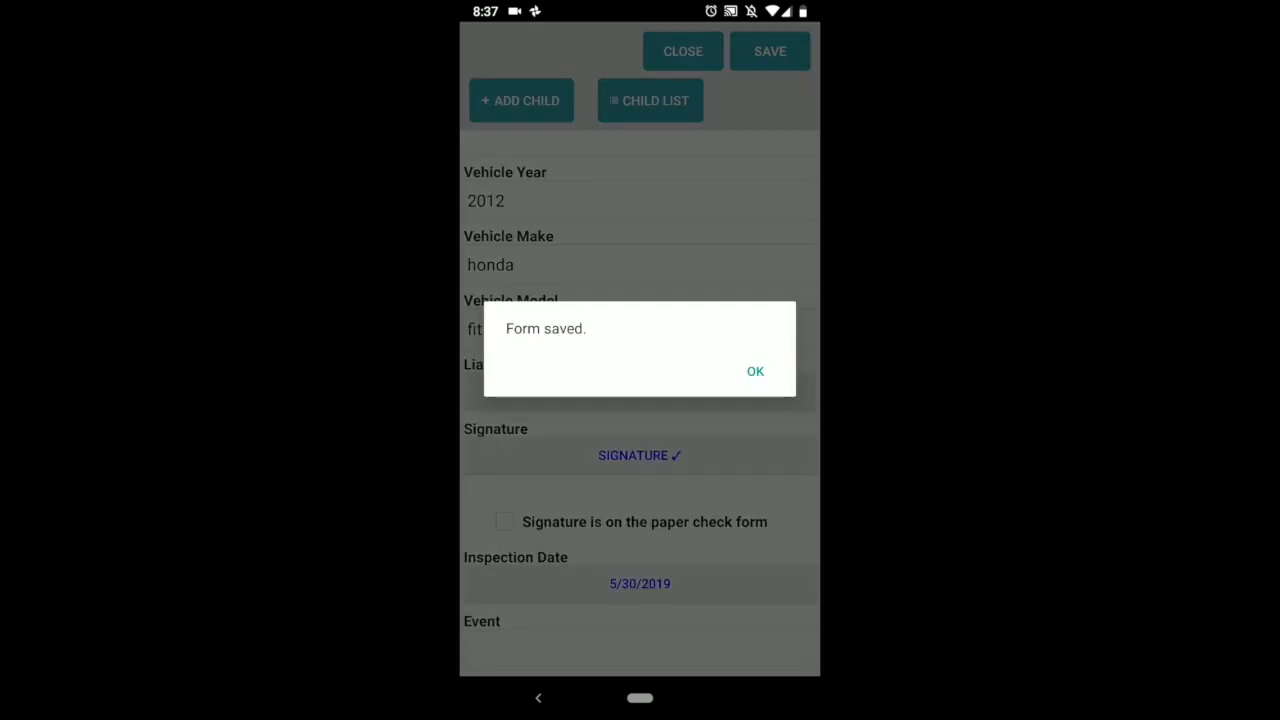
pyautogui.click(756, 370)
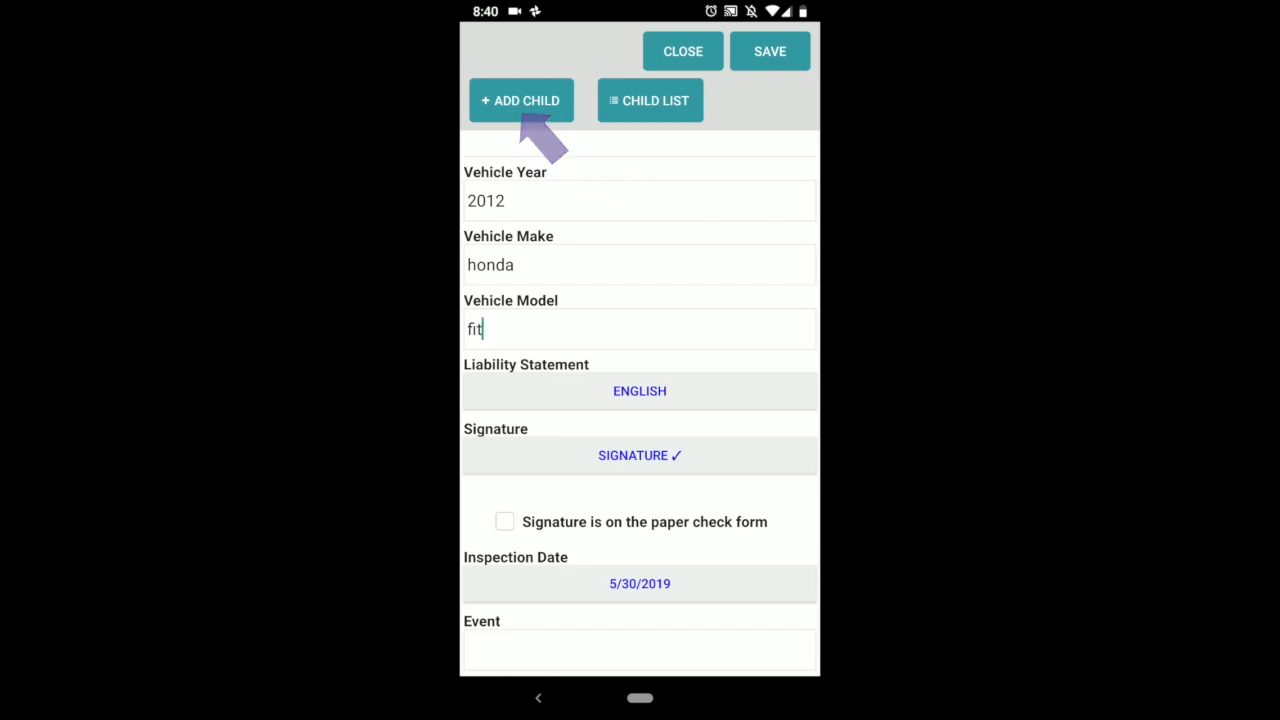
# Step: Add a child and mark on arrival: no seat, RF Only without Base, labels N/A
pyautogui.click(520, 100)
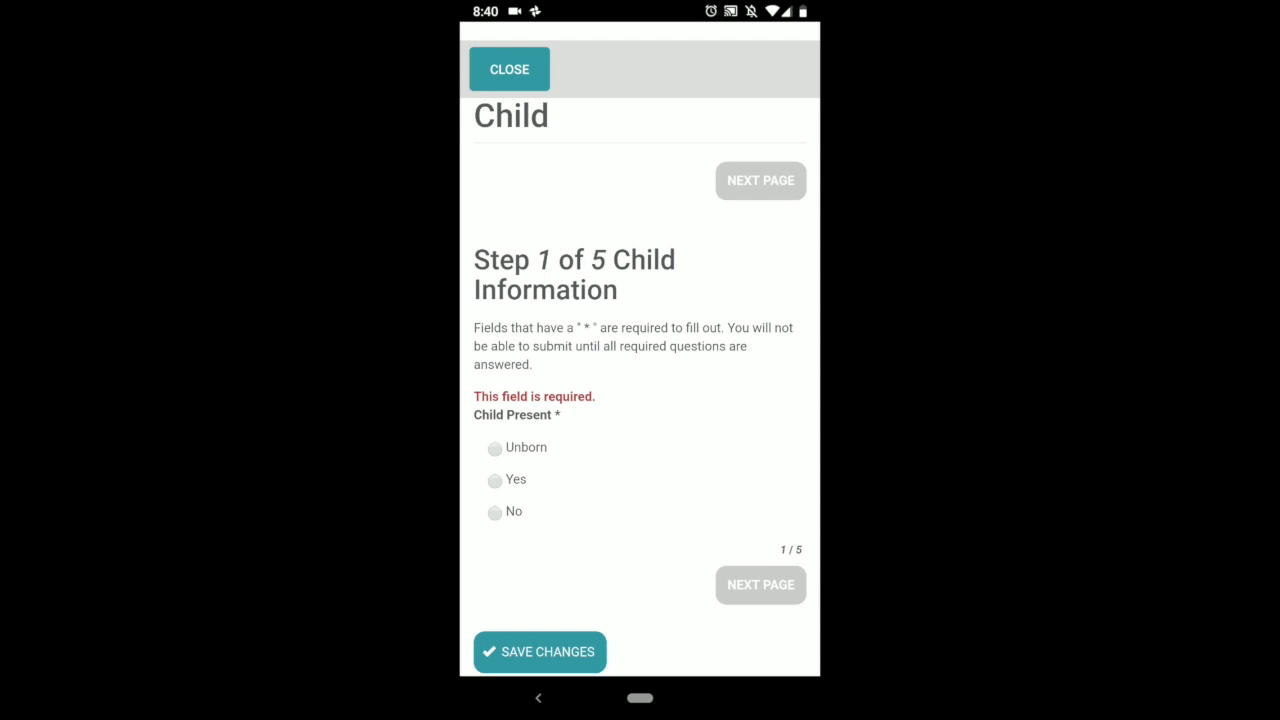
pyautogui.click(496, 448)
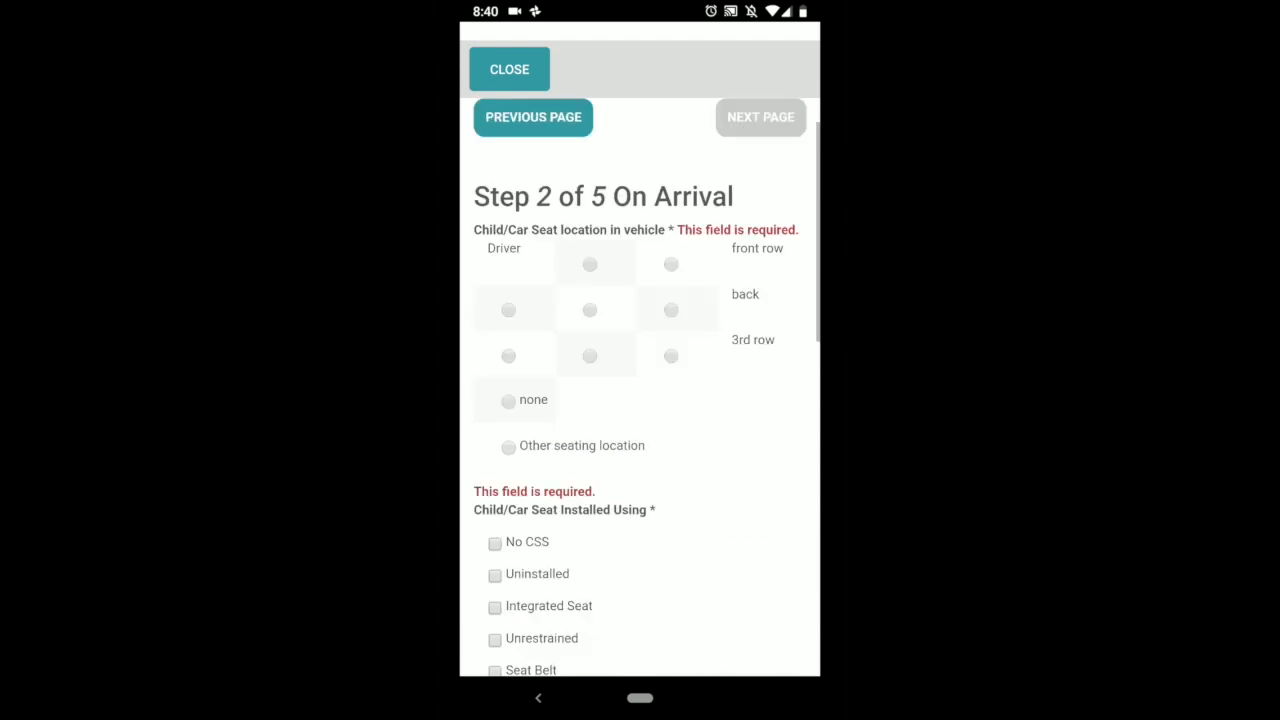
pyautogui.scroll(3)
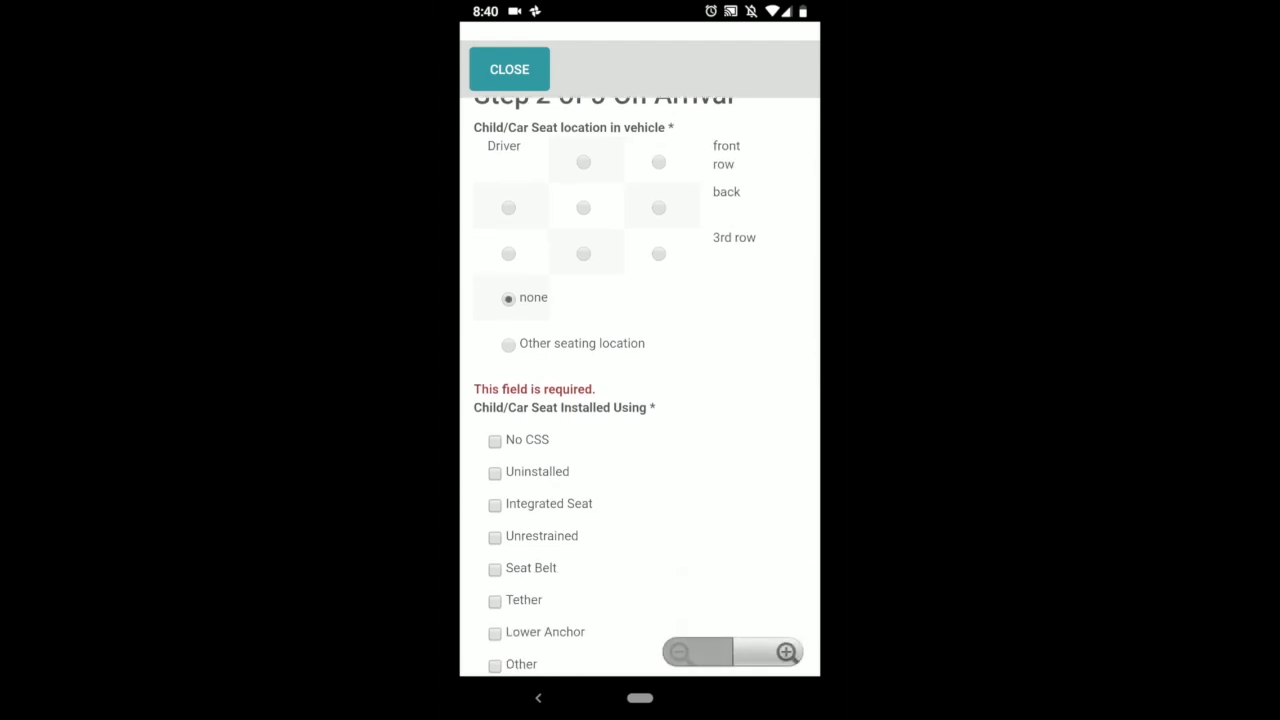
pyautogui.scroll(-3)
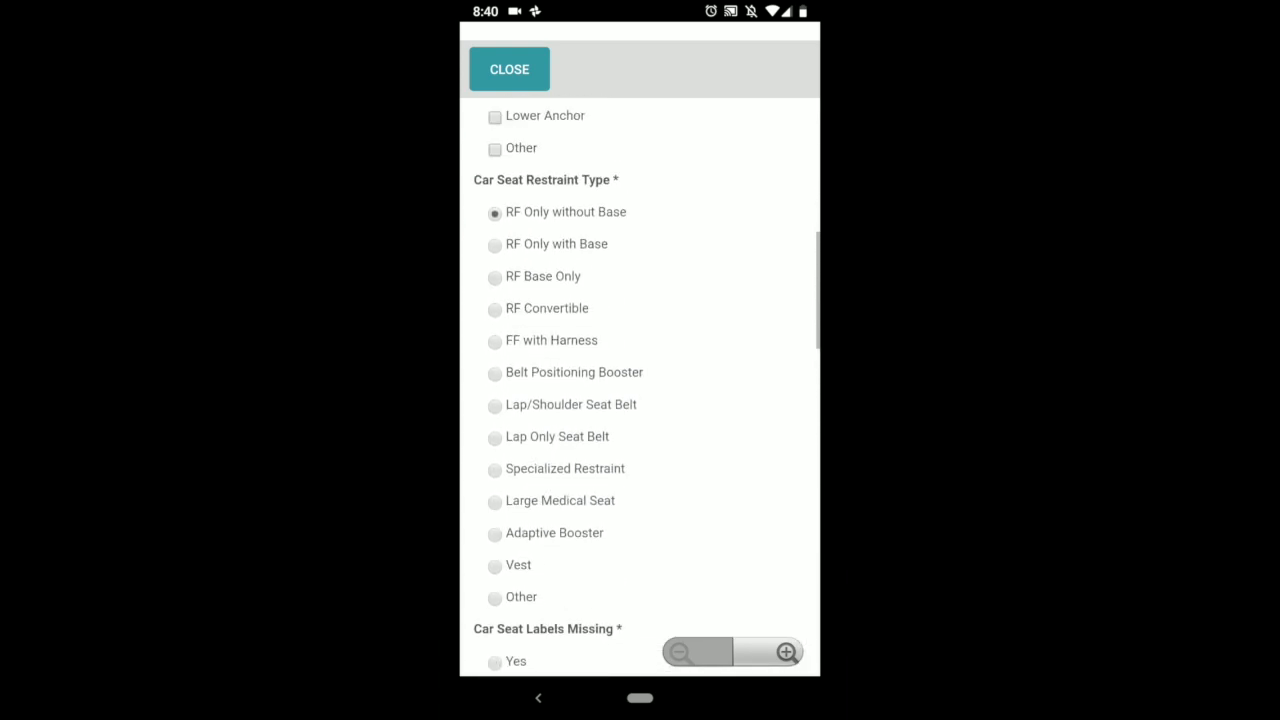
pyautogui.scroll(-3)
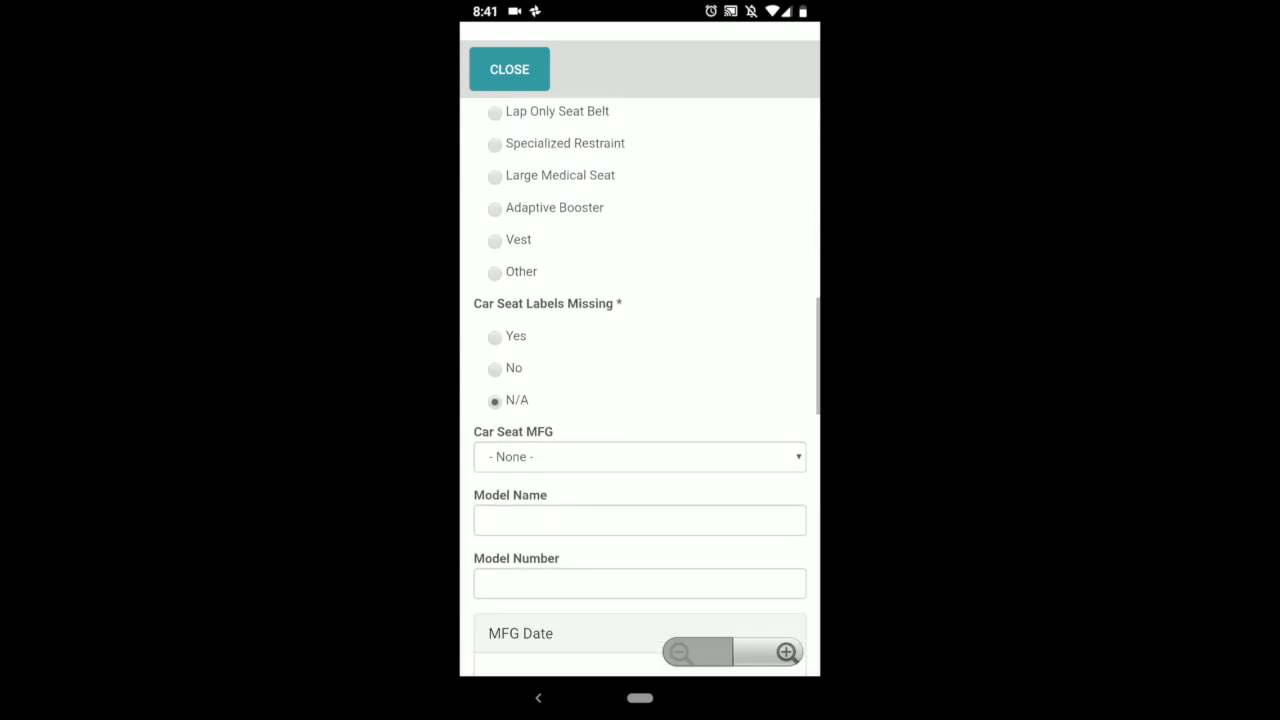
# Step: Choose manufacturer Chicco and enter 111 as model name and number
pyautogui.click(640, 456)
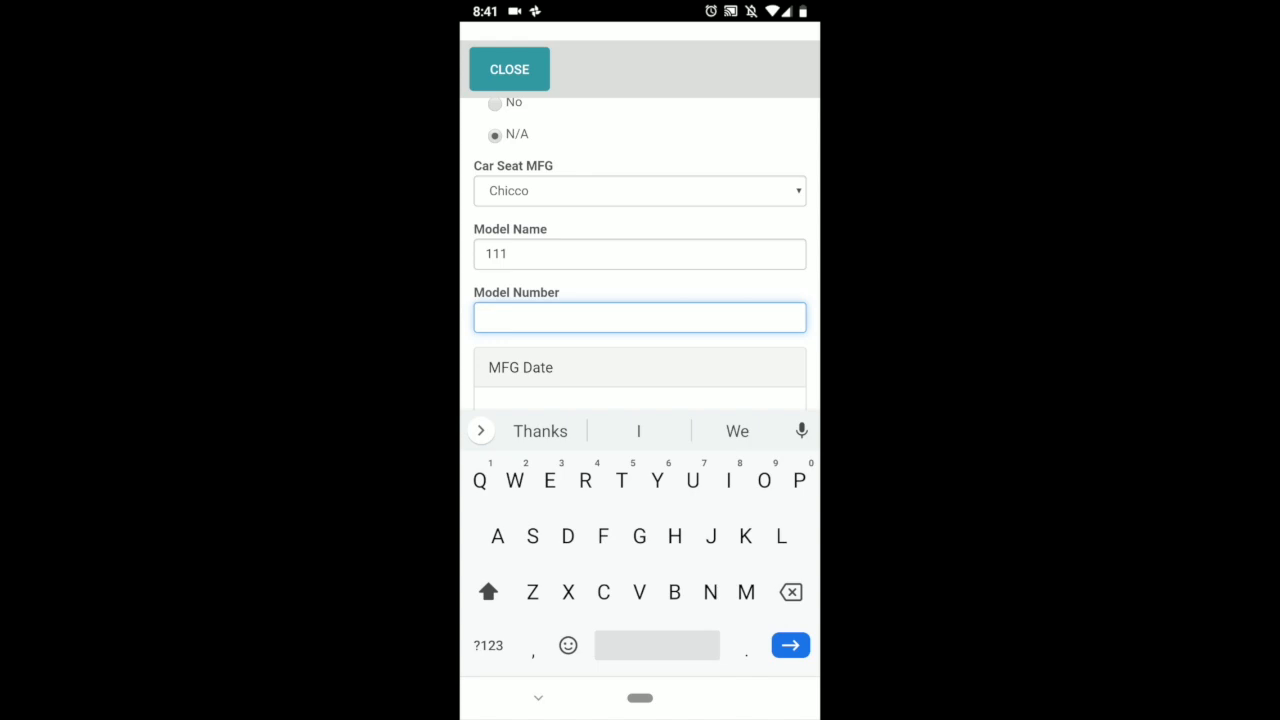
pyautogui.write('111')
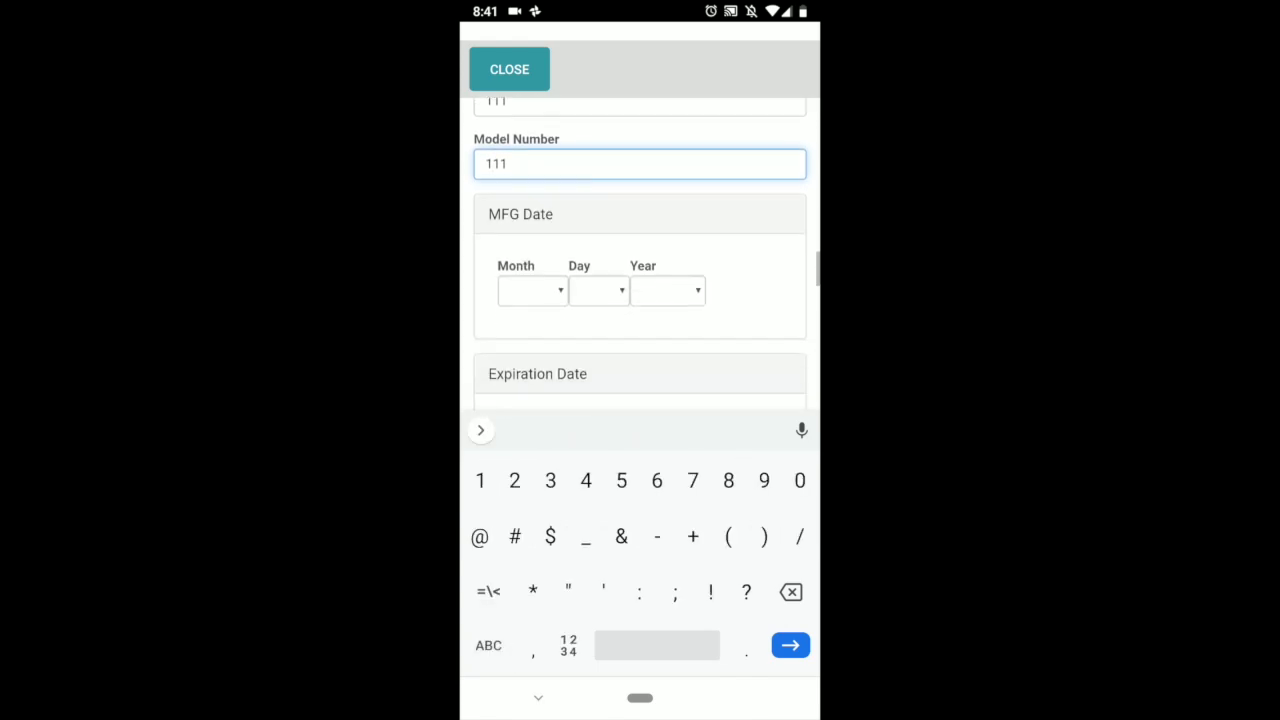
# Step: Mark load leg N/A and car seat secured as No Car Seat on Arrival on page 3
pyautogui.click(668, 290)
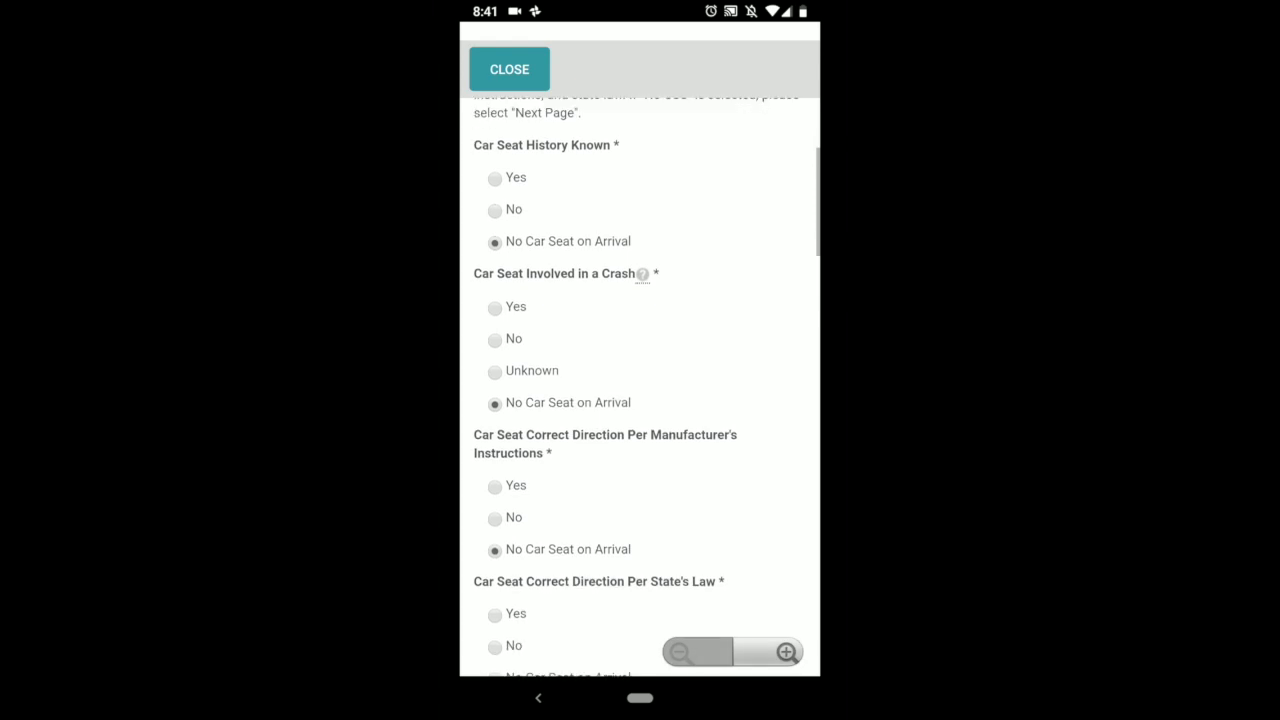
pyautogui.scroll(-3)
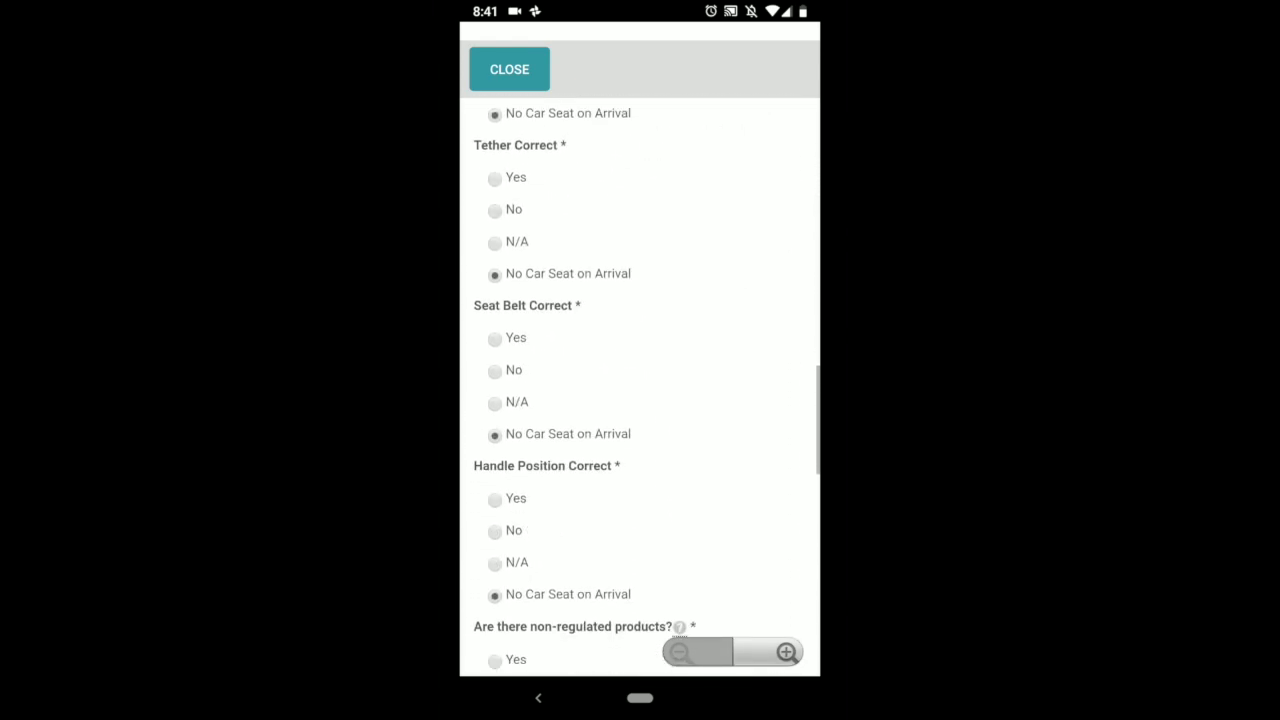
pyautogui.scroll(-3)
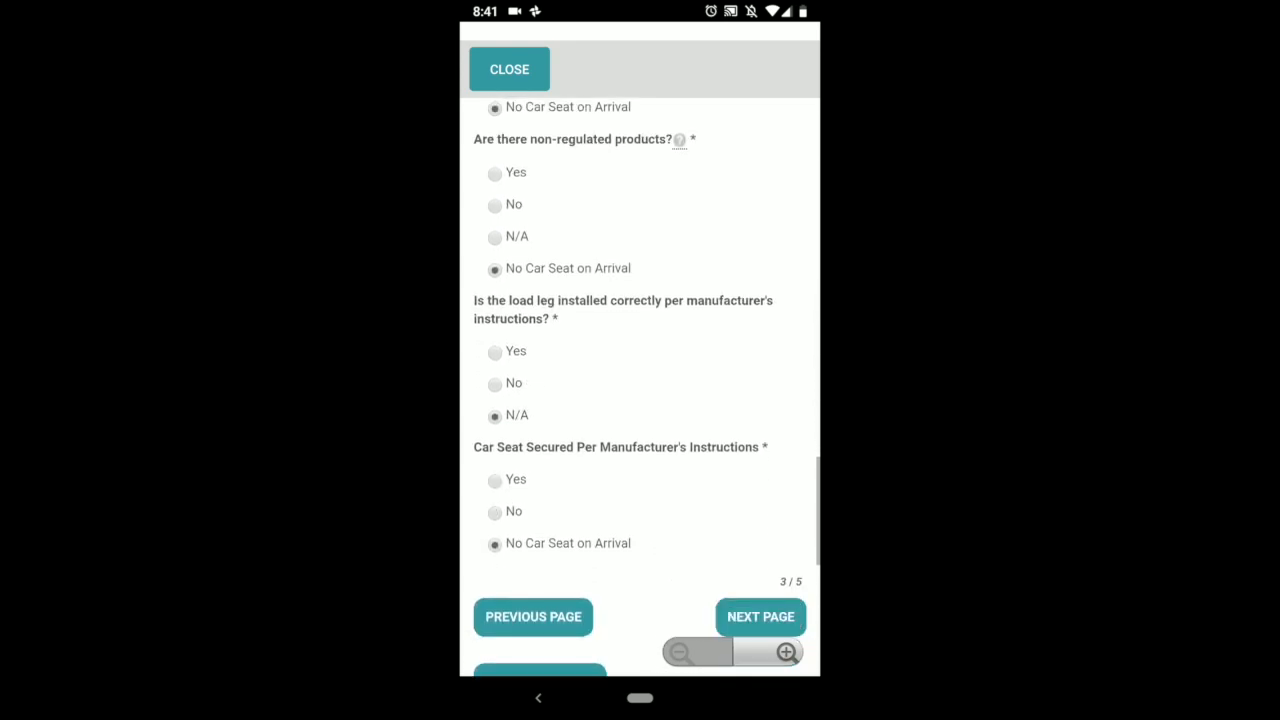
pyautogui.scroll(3)
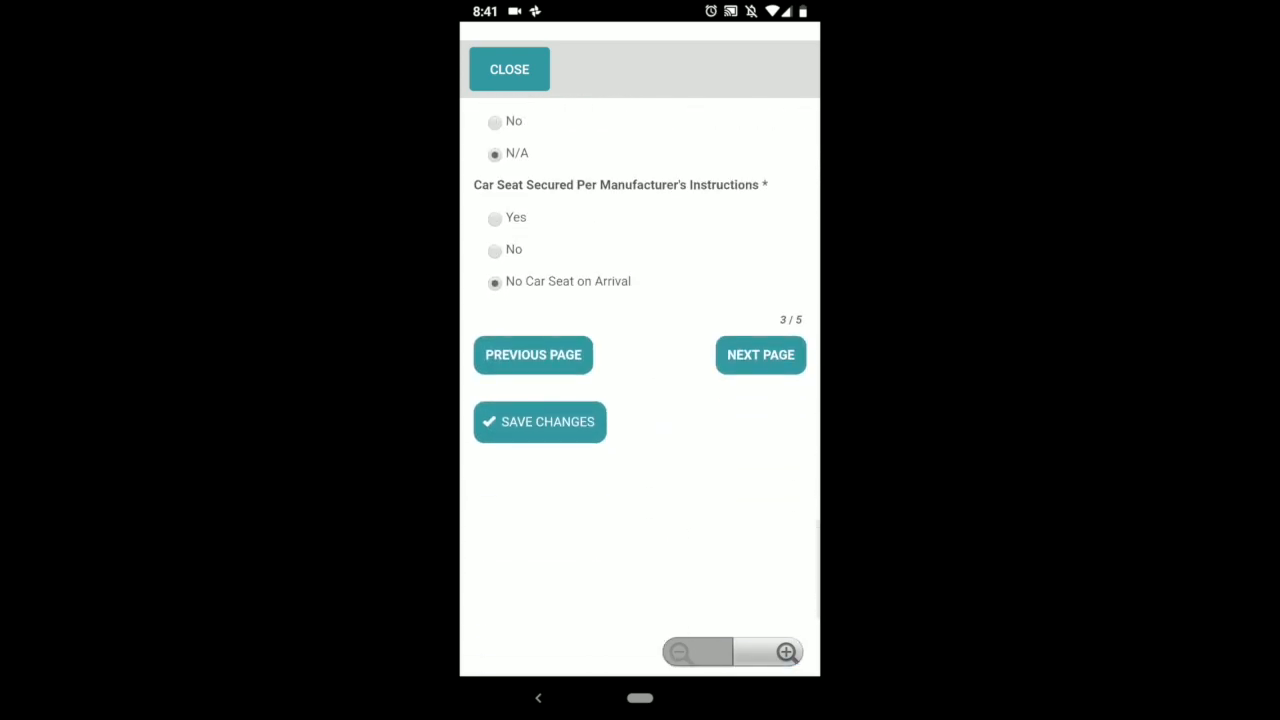
# Step: Answer Yes to the page 4 questions (corrections made, seat compatible, materials given) and reach Step 5
pyautogui.click(760, 356)
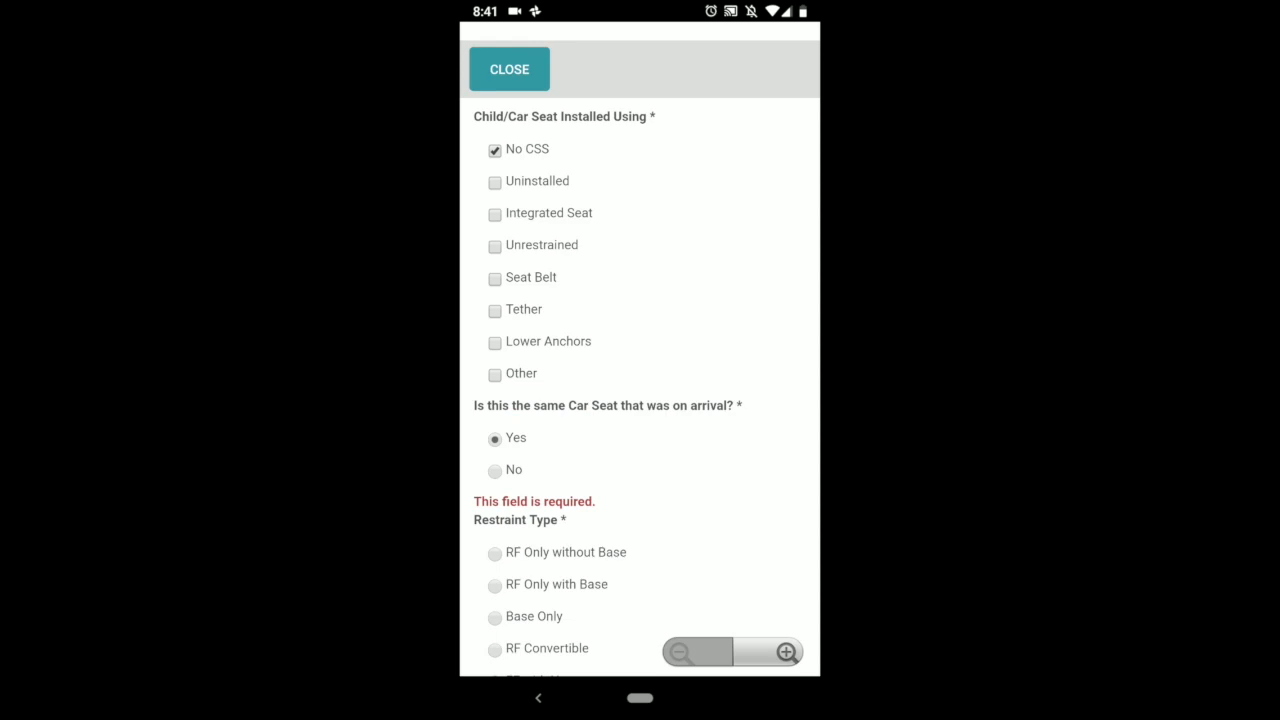
pyautogui.scroll(-3)
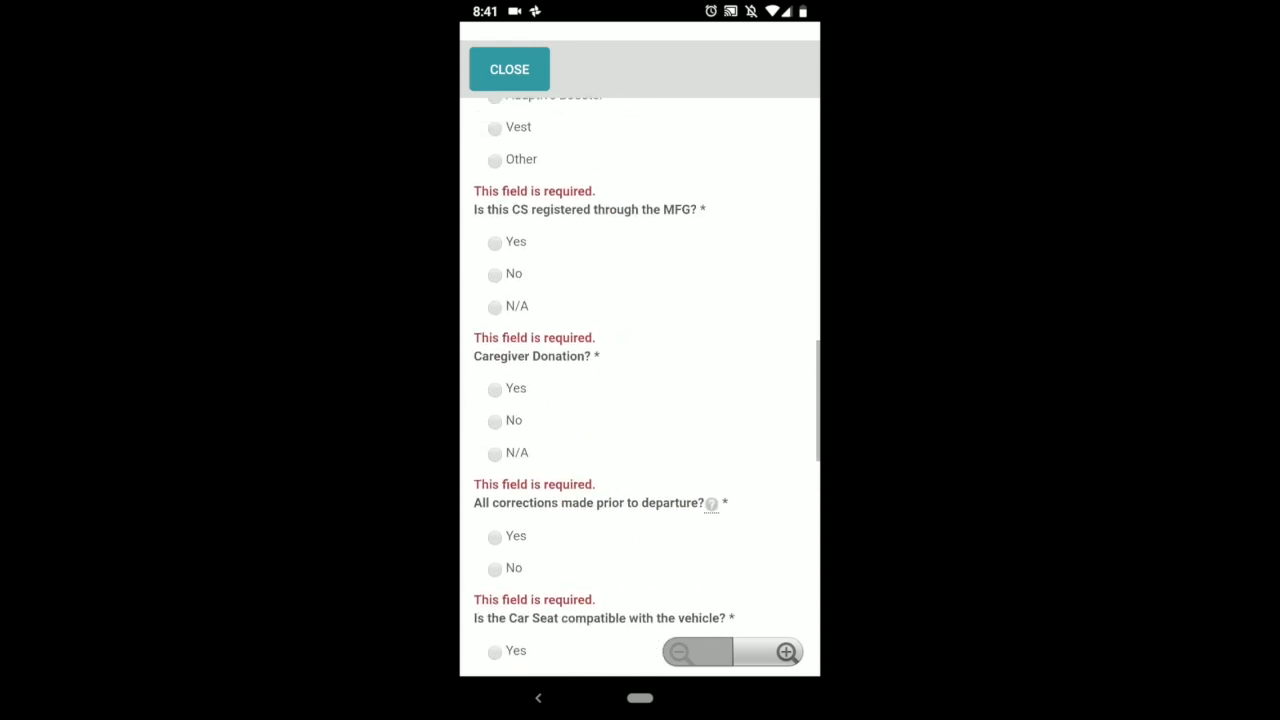
pyautogui.click(494, 388)
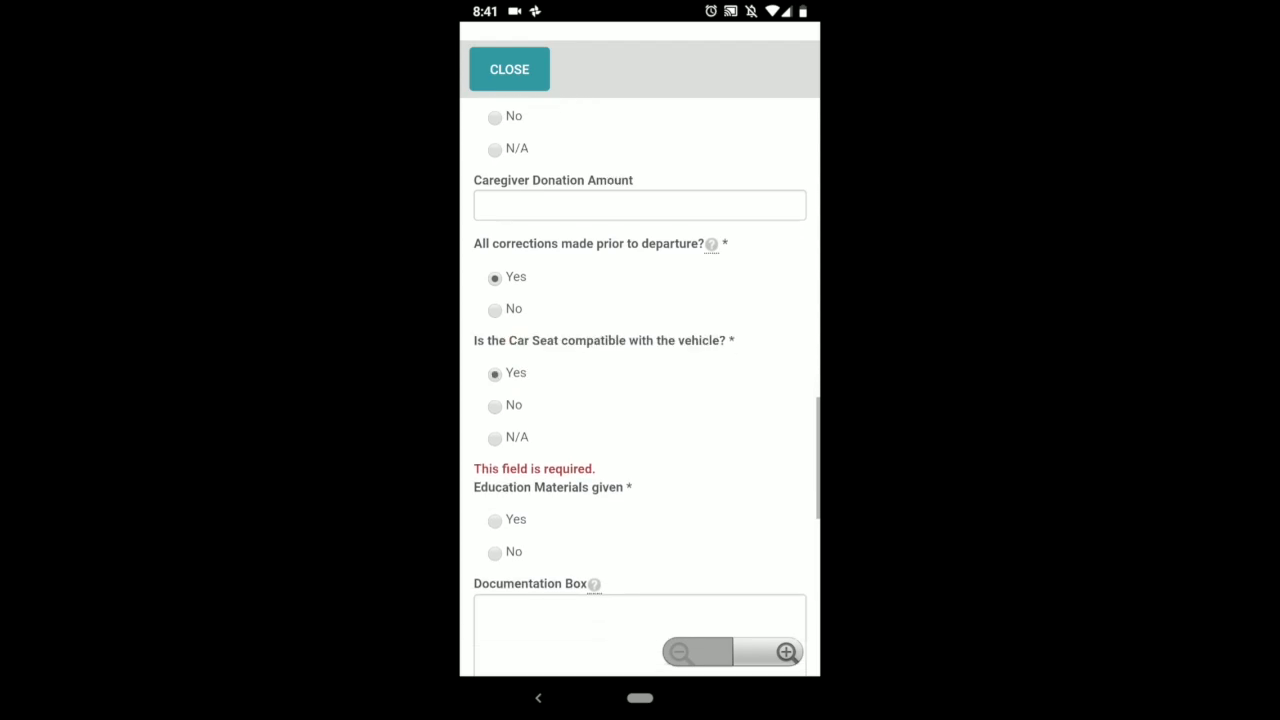
pyautogui.scroll(-3)
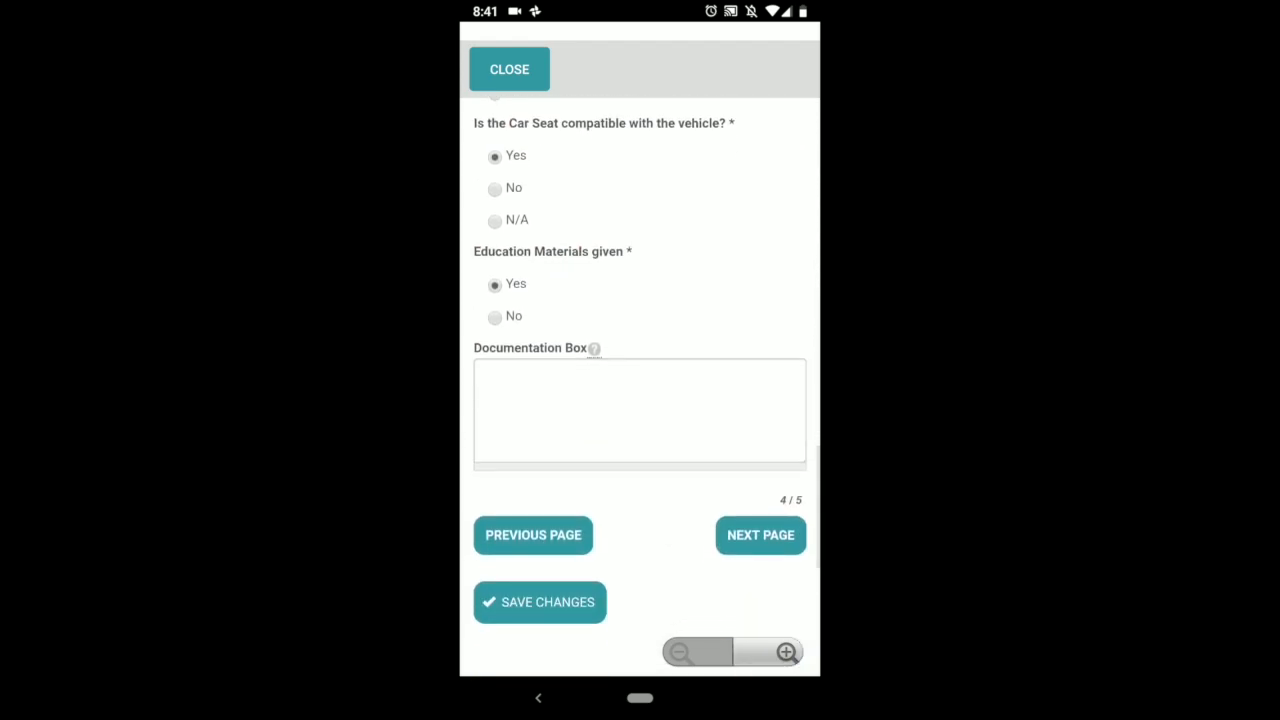
pyautogui.click(760, 536)
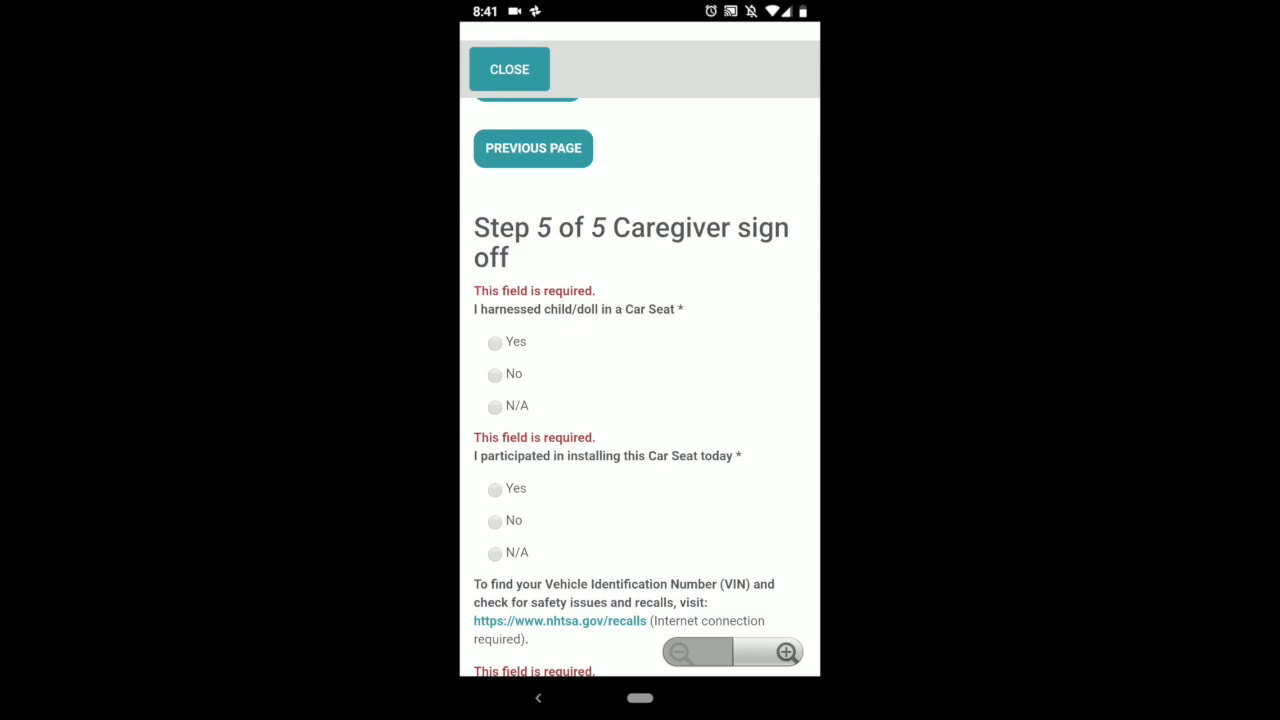
# Step: Enter caregiver initials 'Jp' on the sign-off step and return to the main form
pyautogui.click(640, 254)
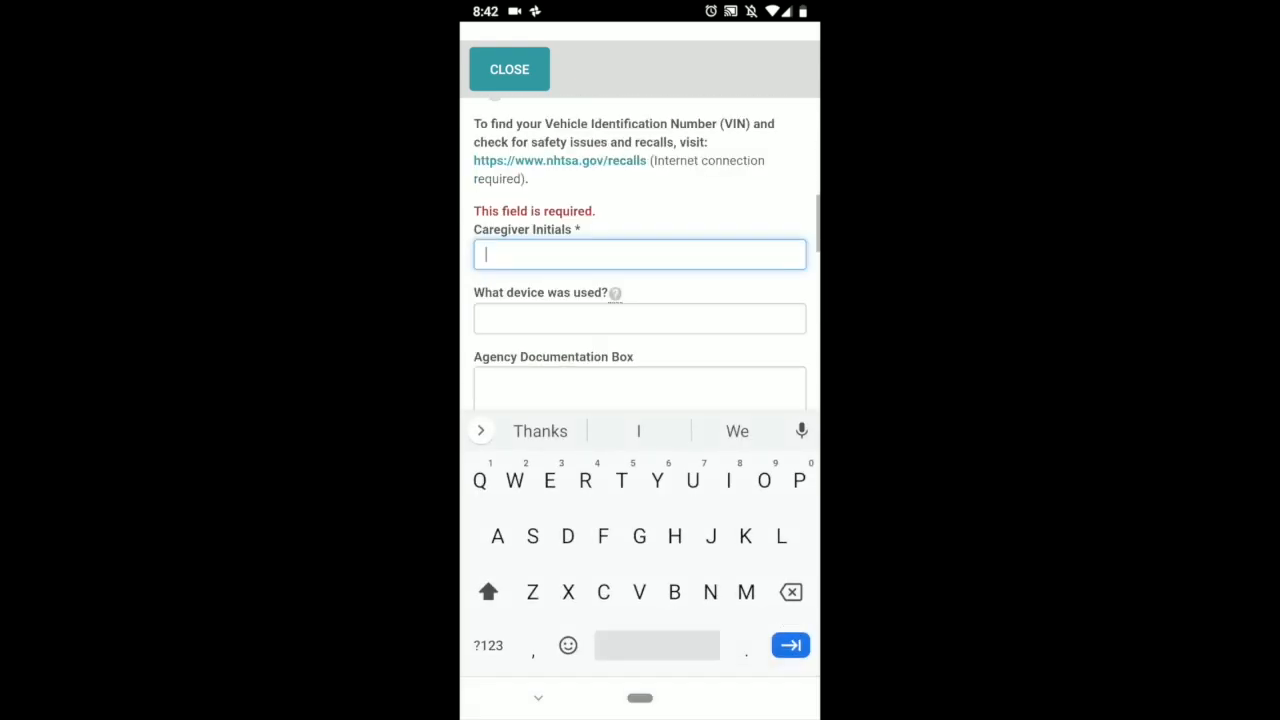
pyautogui.write('Jp')
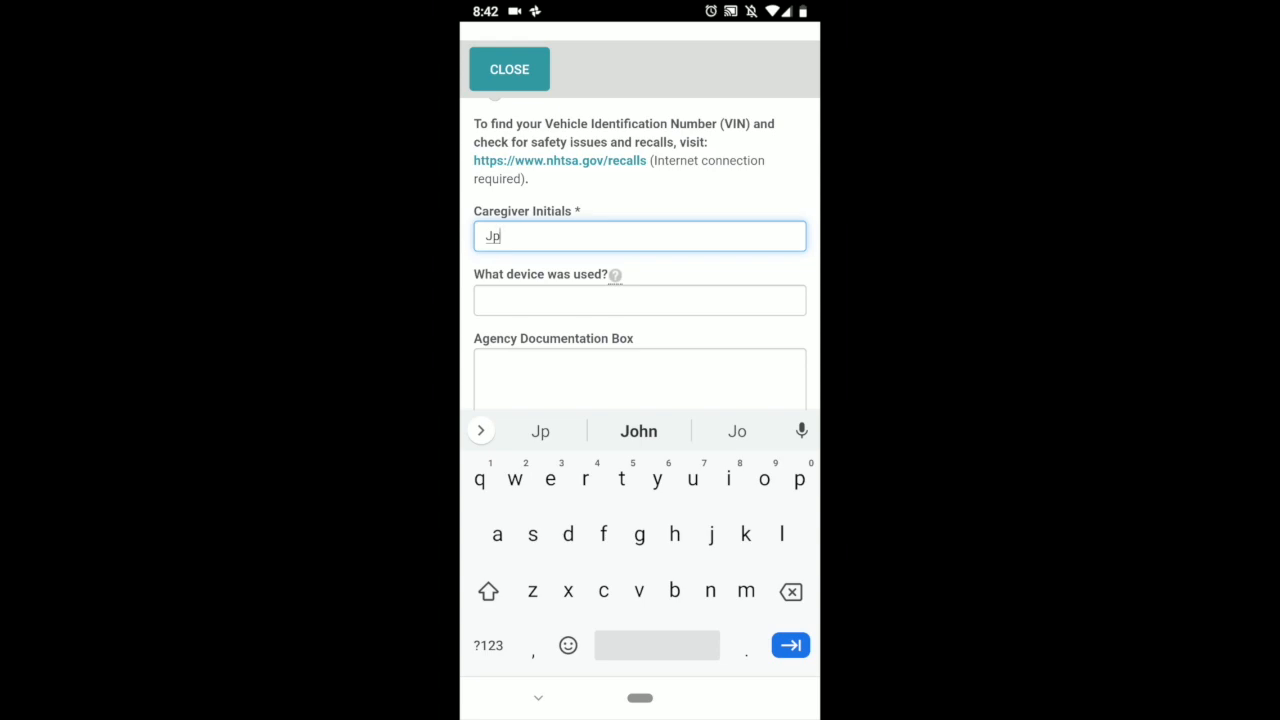
pyautogui.scroll(-3)
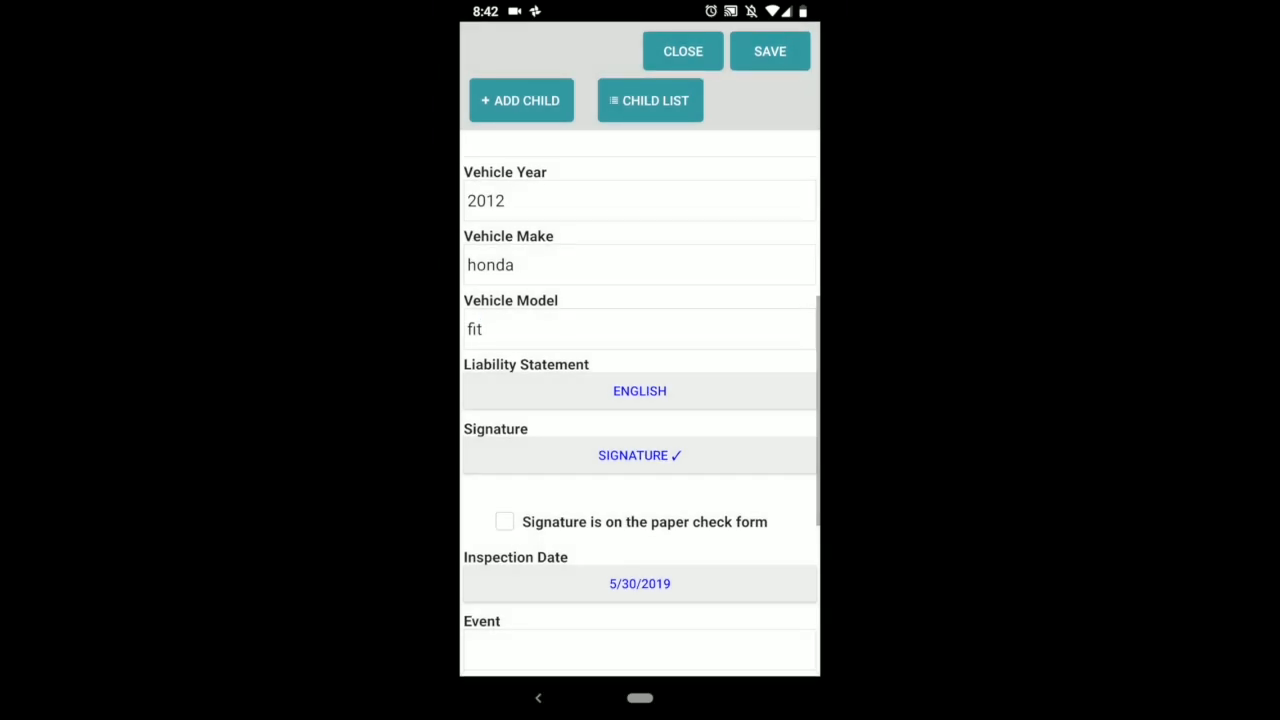
# Step: Save the check form and return to the app's main menu
pyautogui.click(648, 100)
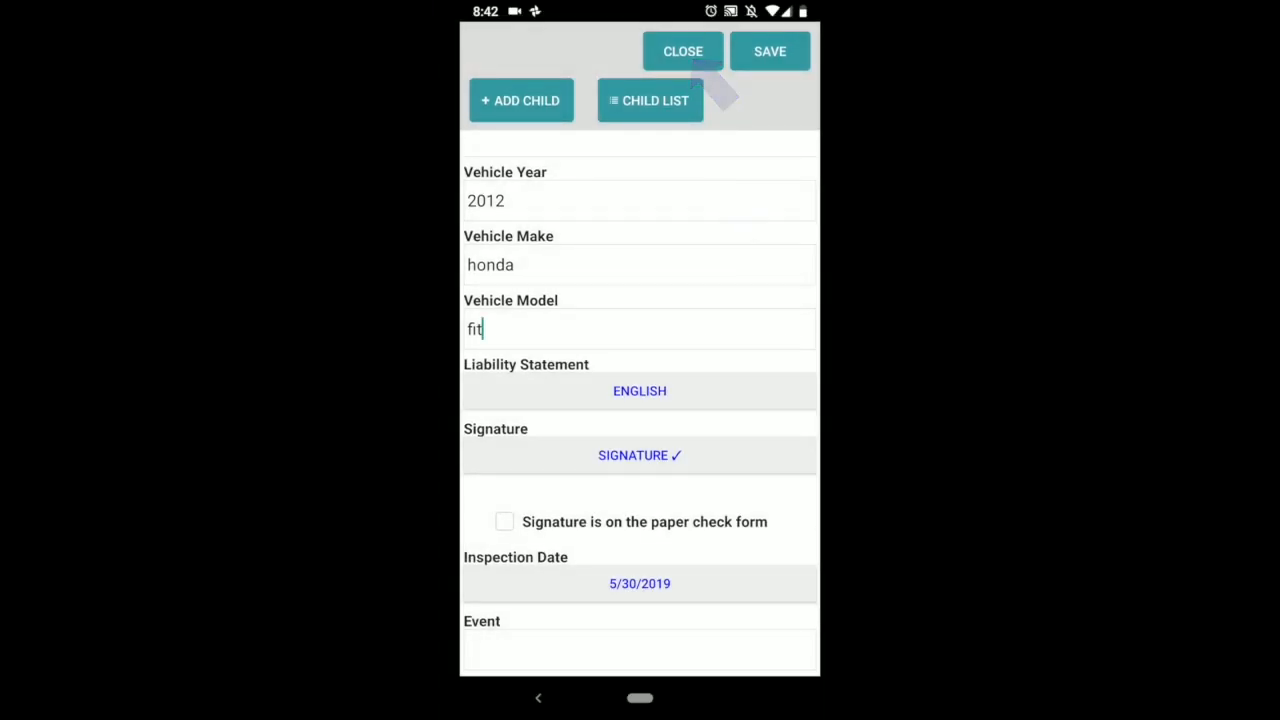
pyautogui.click(684, 52)
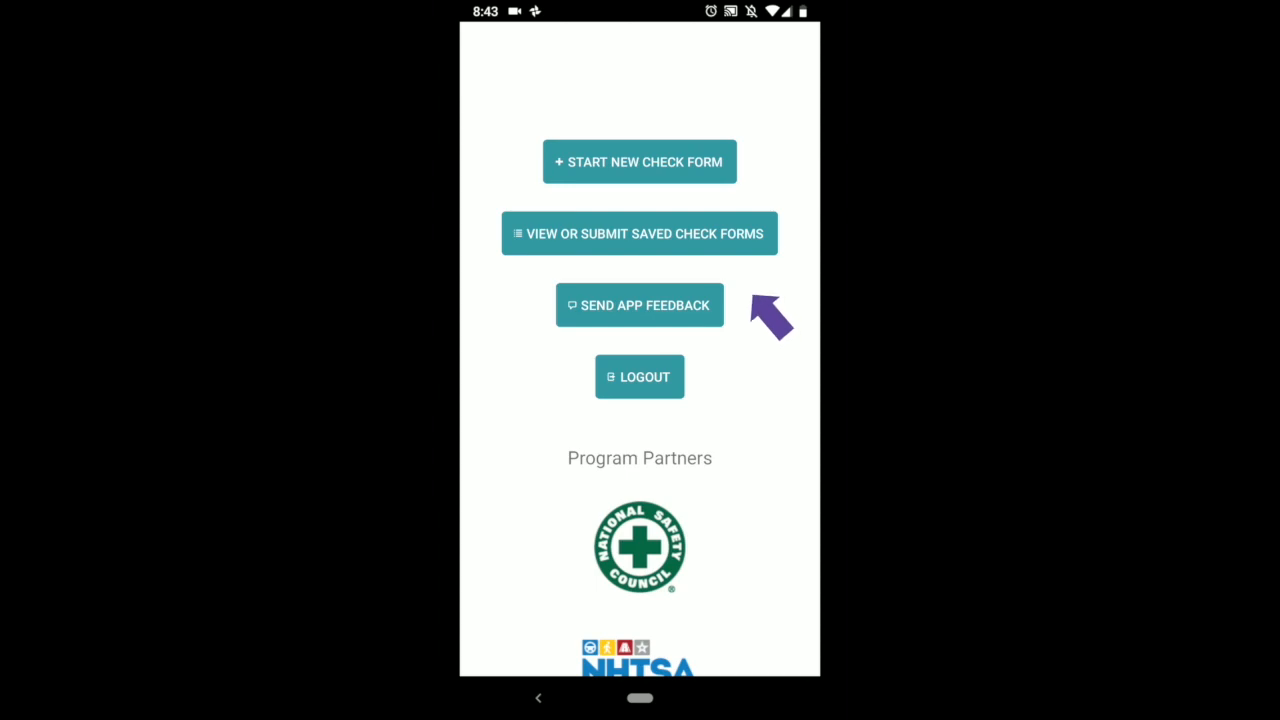
pyautogui.click(640, 232)
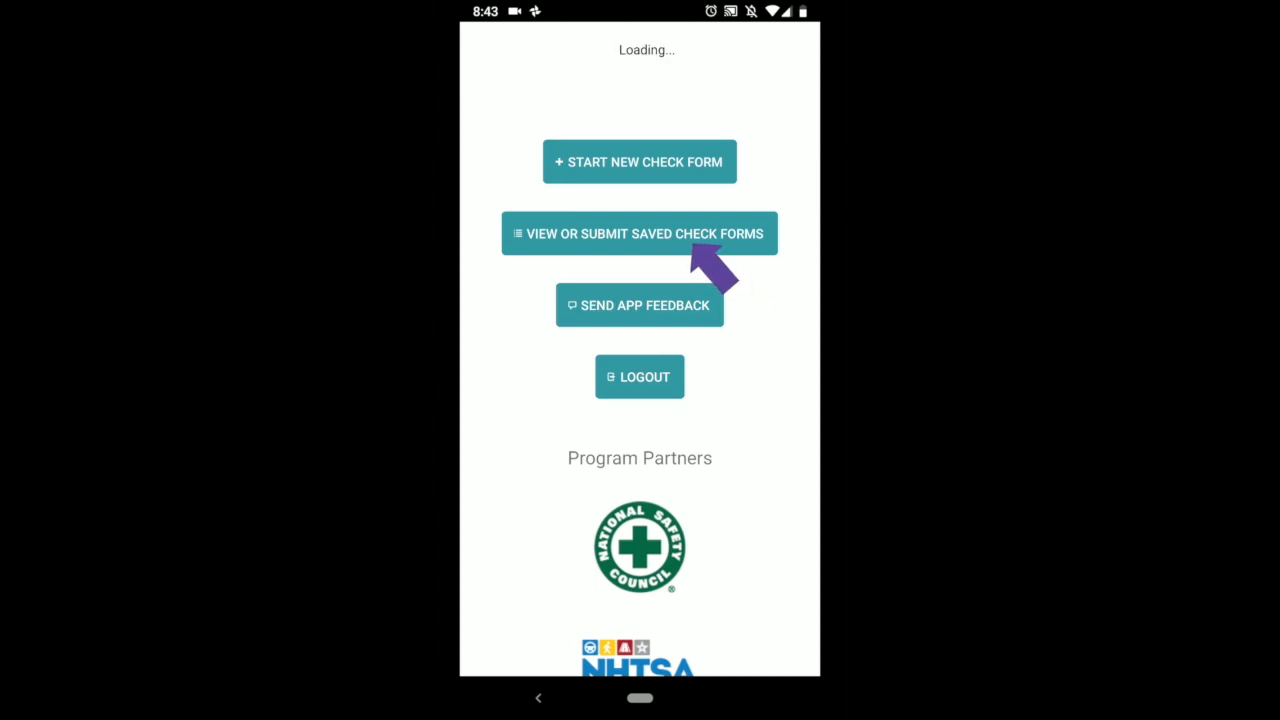
pyautogui.click(640, 232)
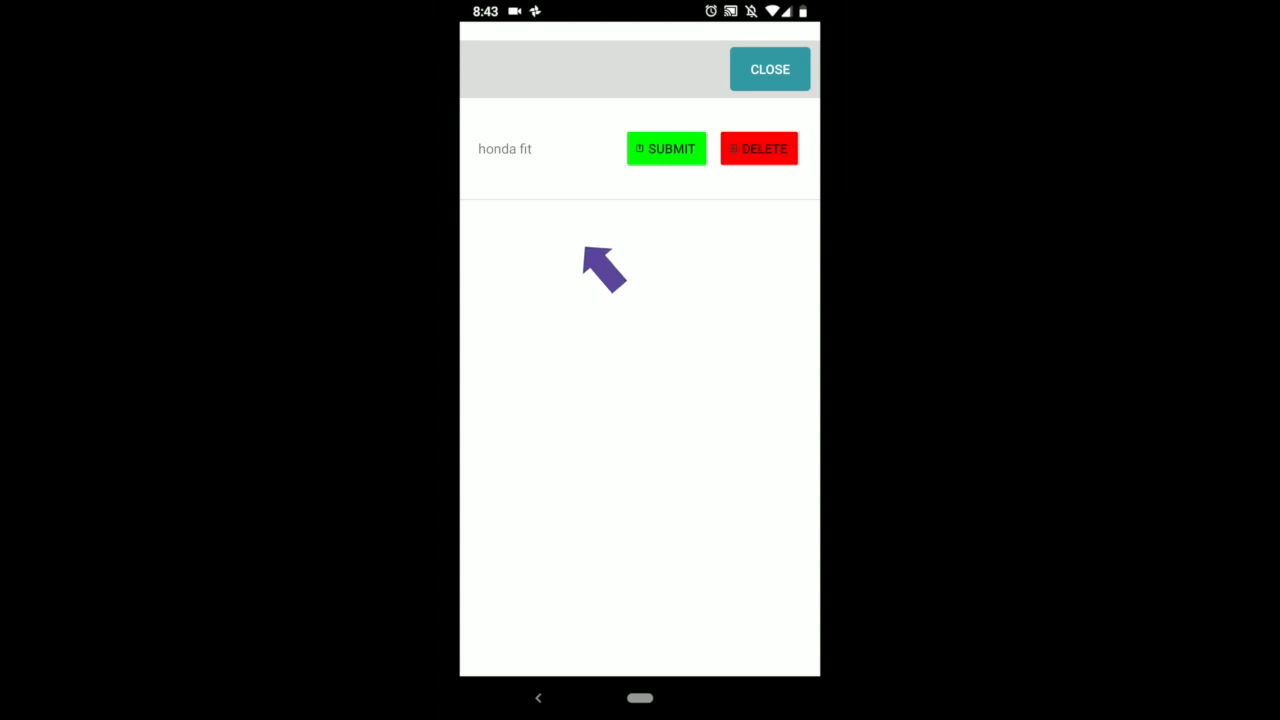
pyautogui.moveTo(528, 184)
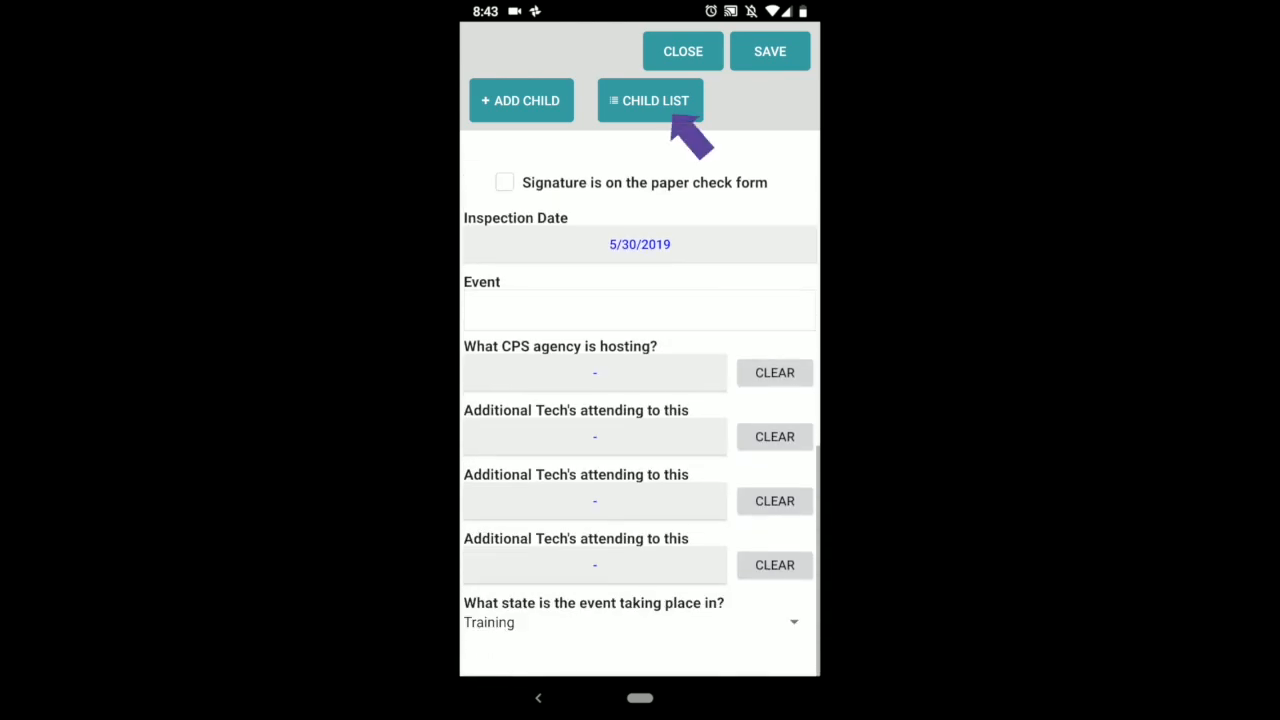
pyautogui.click(650, 100)
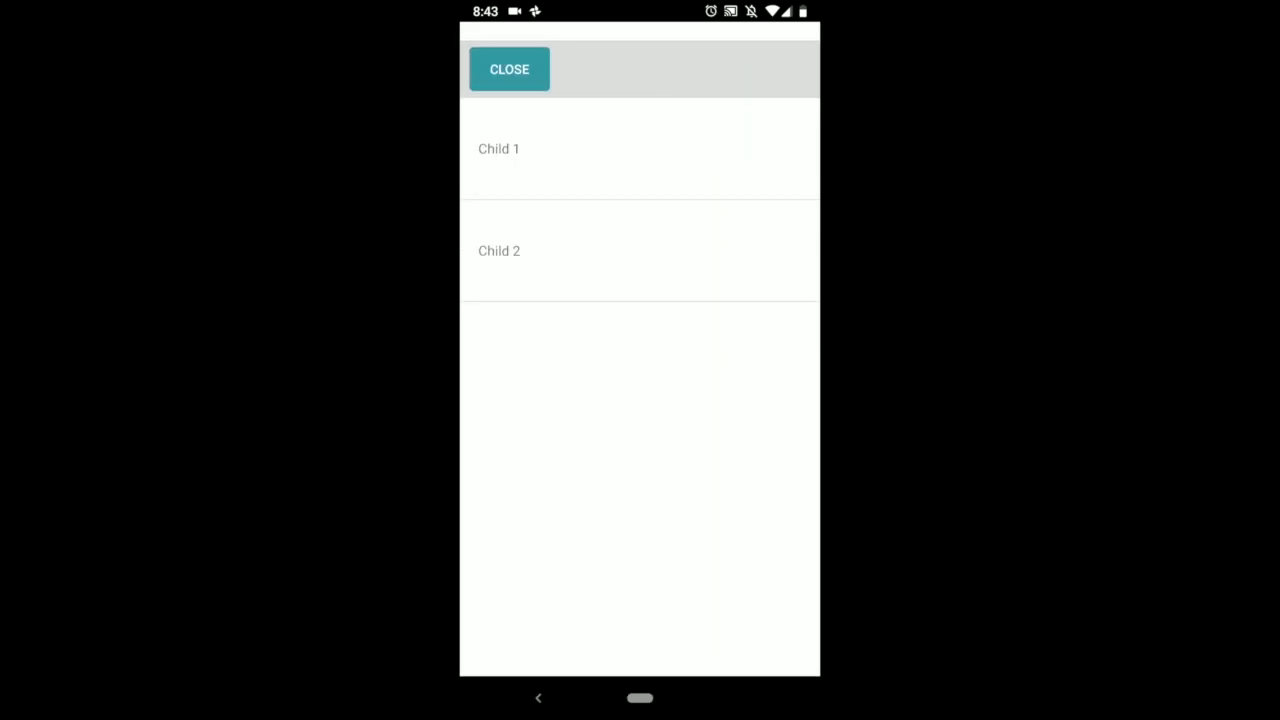
pyautogui.click(508, 68)
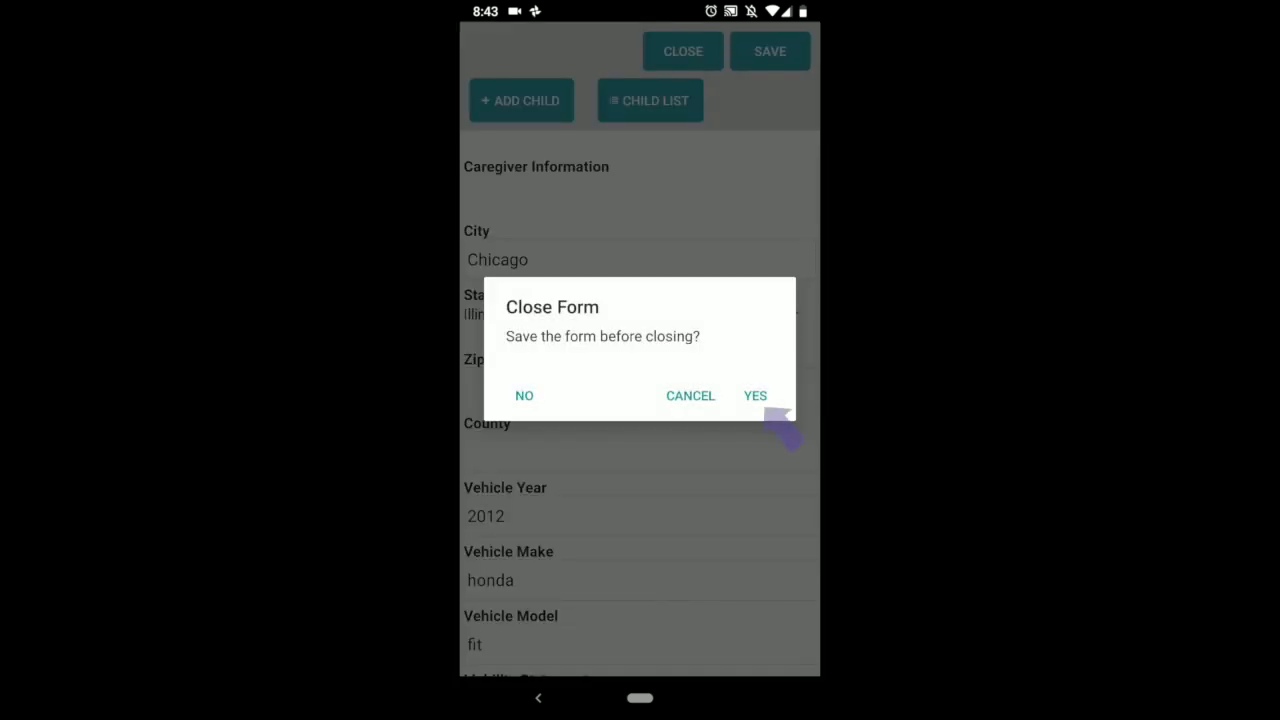
pyautogui.click(756, 396)
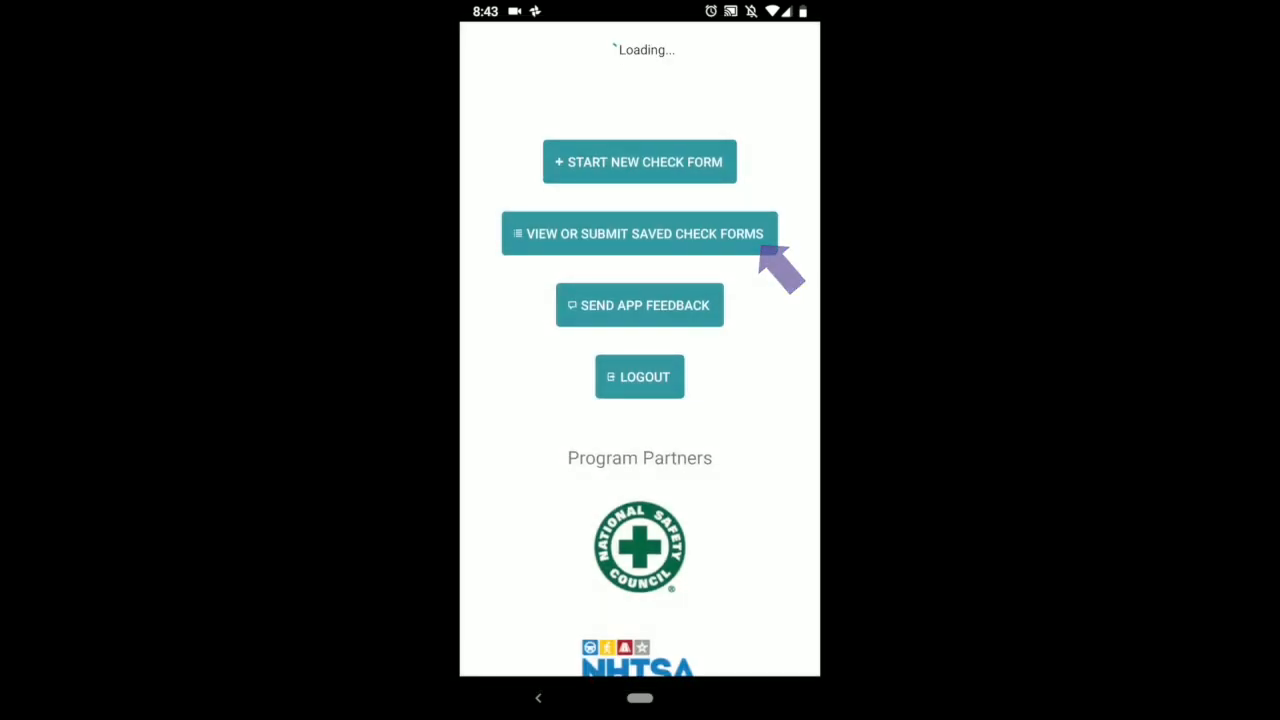
# Step: Submit the saved honda fit check form and confirm, marking it Submitted
pyautogui.click(640, 232)
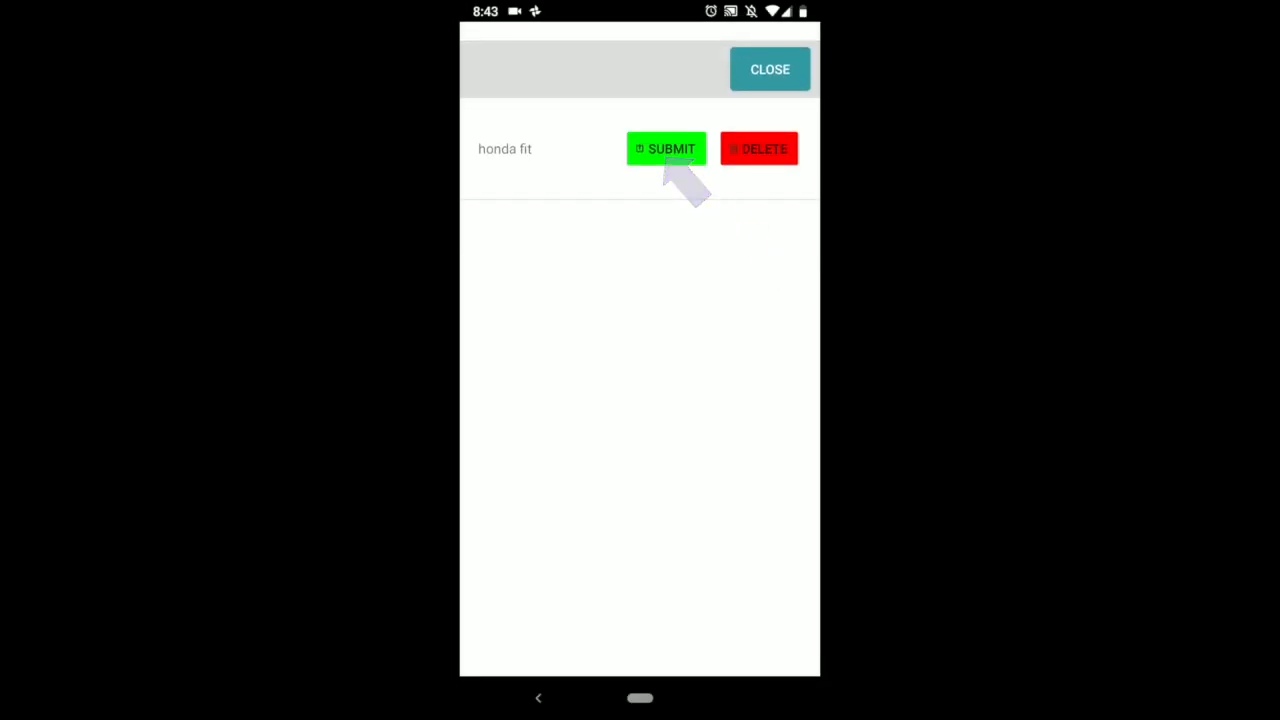
pyautogui.click(666, 148)
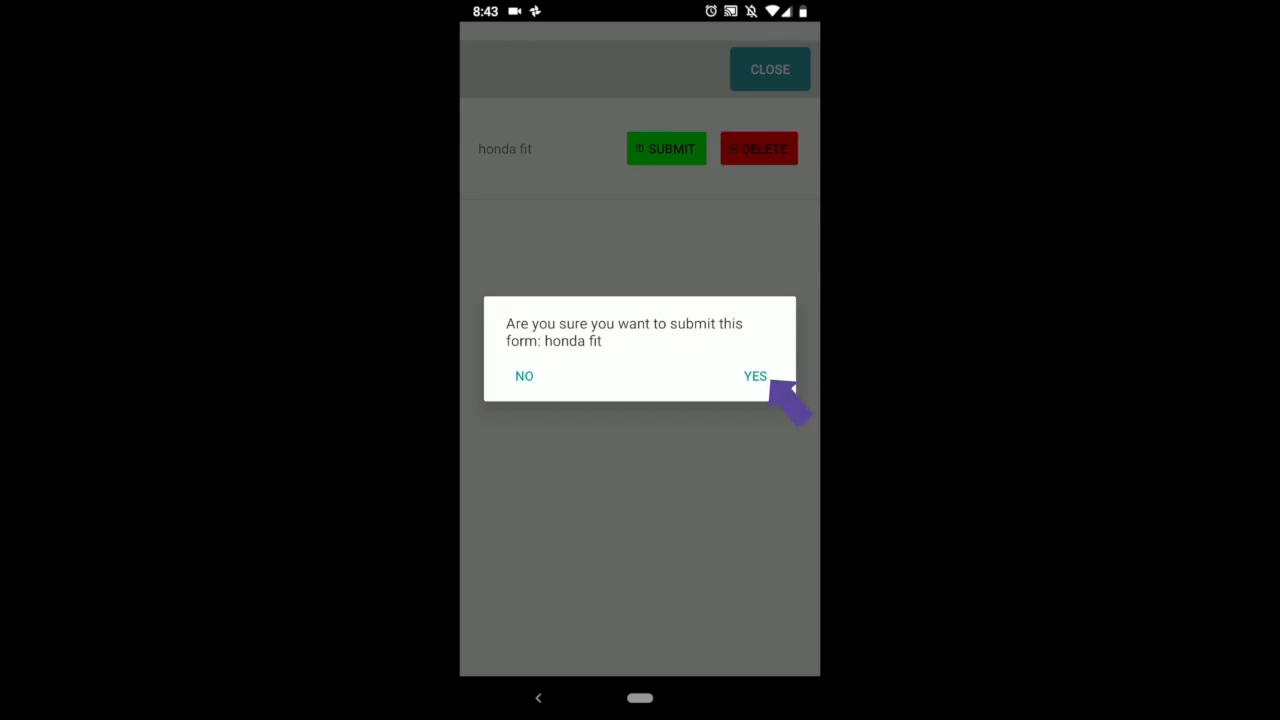
pyautogui.click(756, 376)
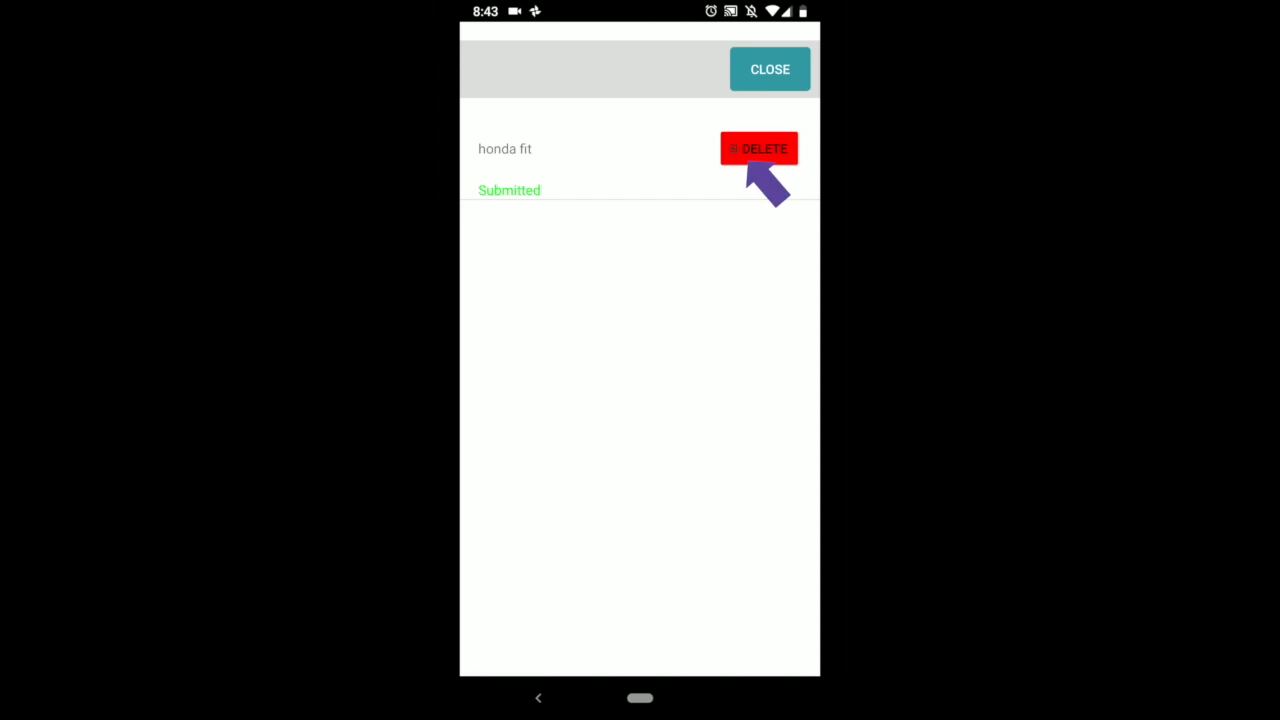
# Step: Delete the submitted honda fit form and confirm the deletion
pyautogui.click(758, 148)
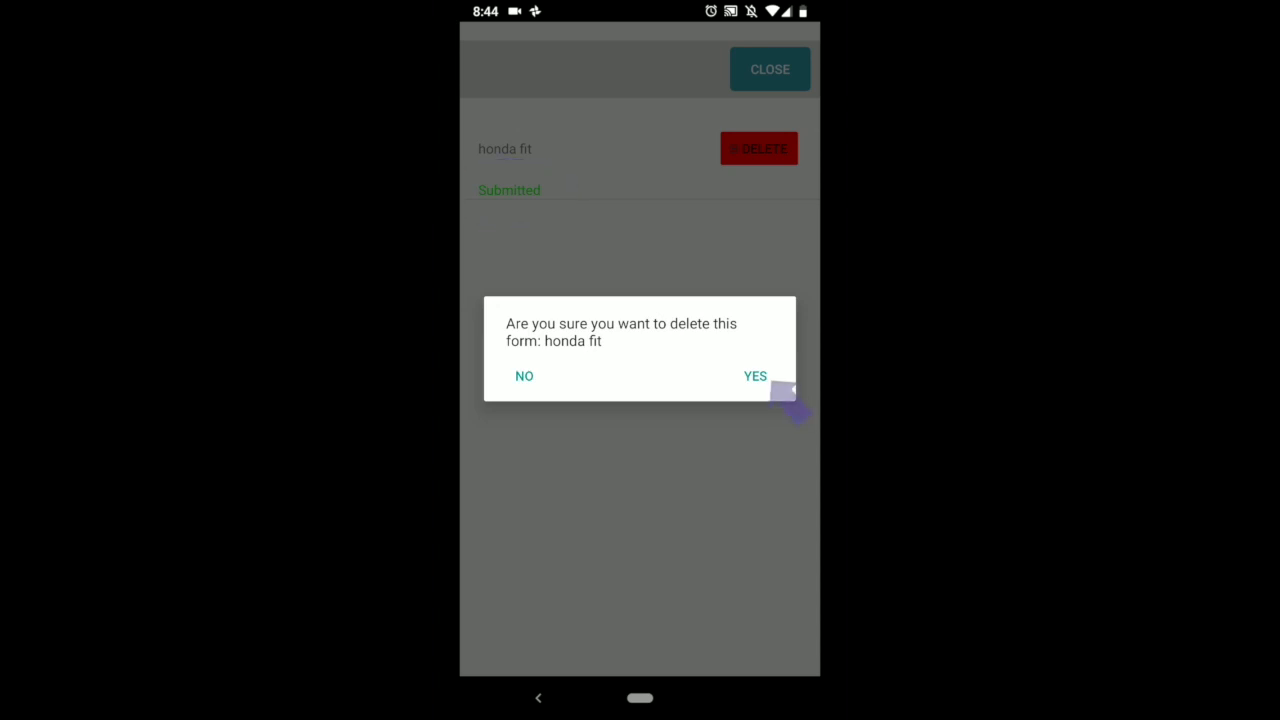
pyautogui.click(756, 376)
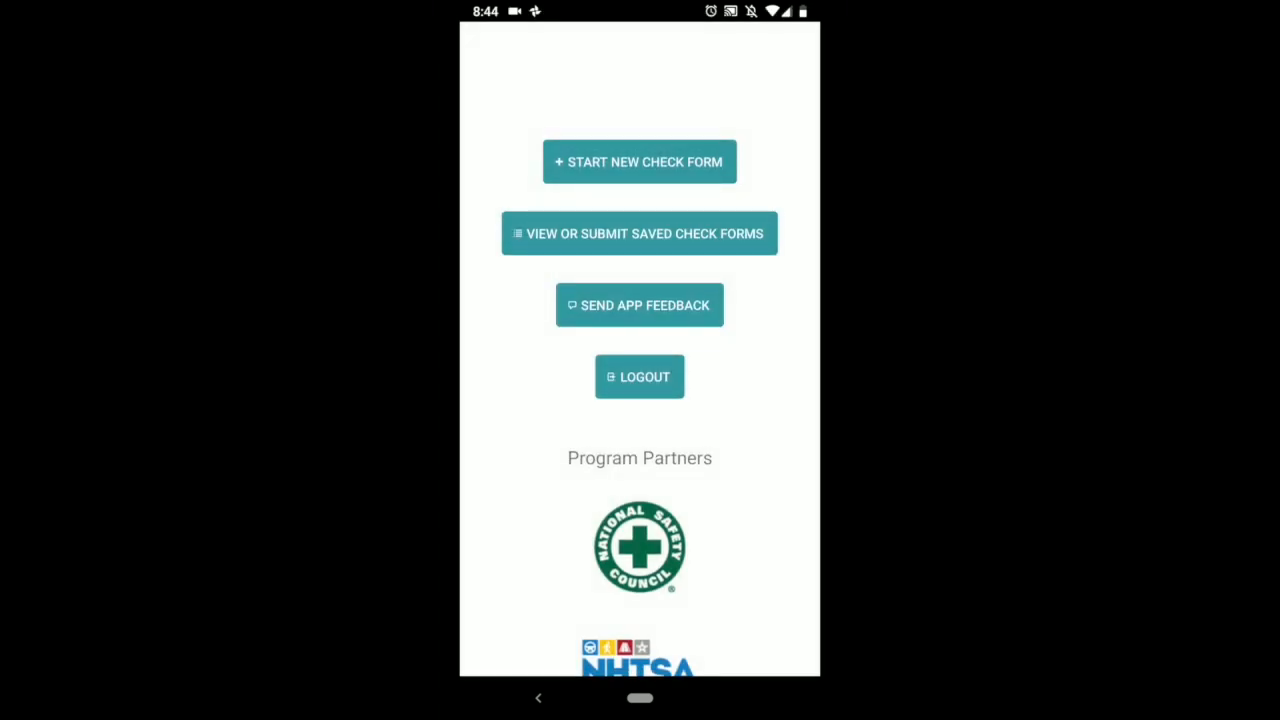